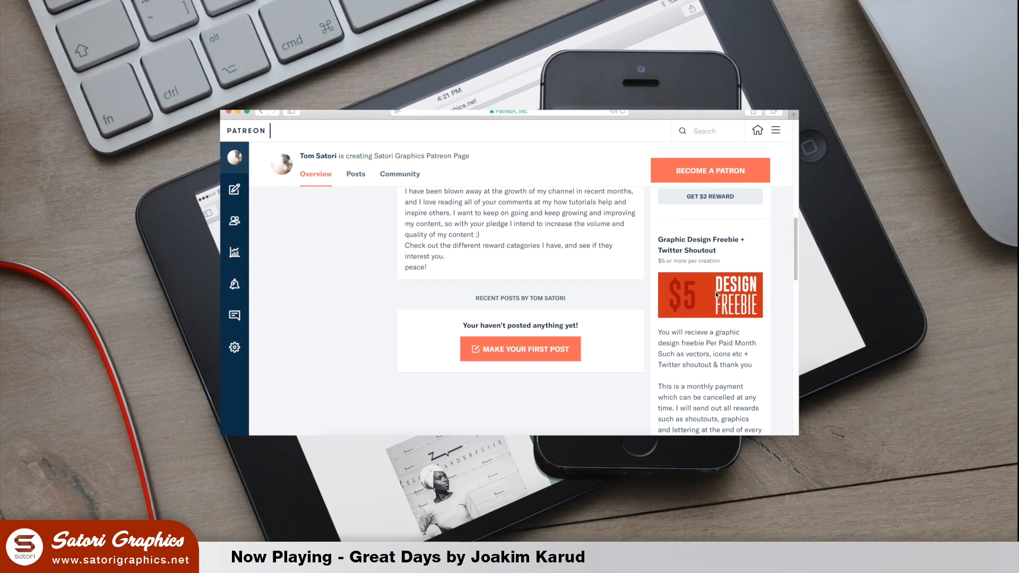
# Select every purple-filled diamond with the Magic Wand, then return to the Selection tool and deselect.
pyautogui.scroll(-3)
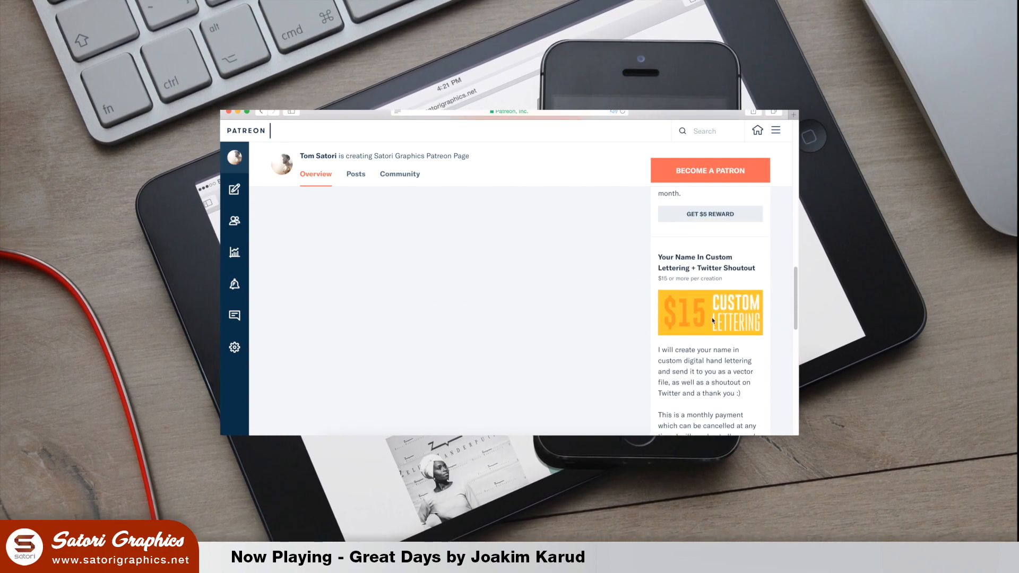
pyautogui.scroll(-3)
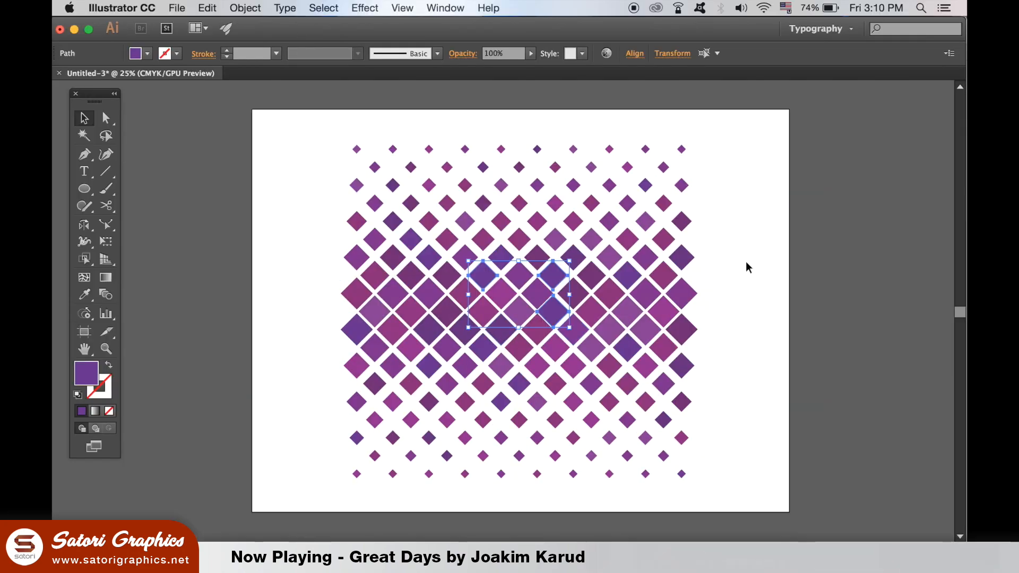
pyautogui.click(747, 266)
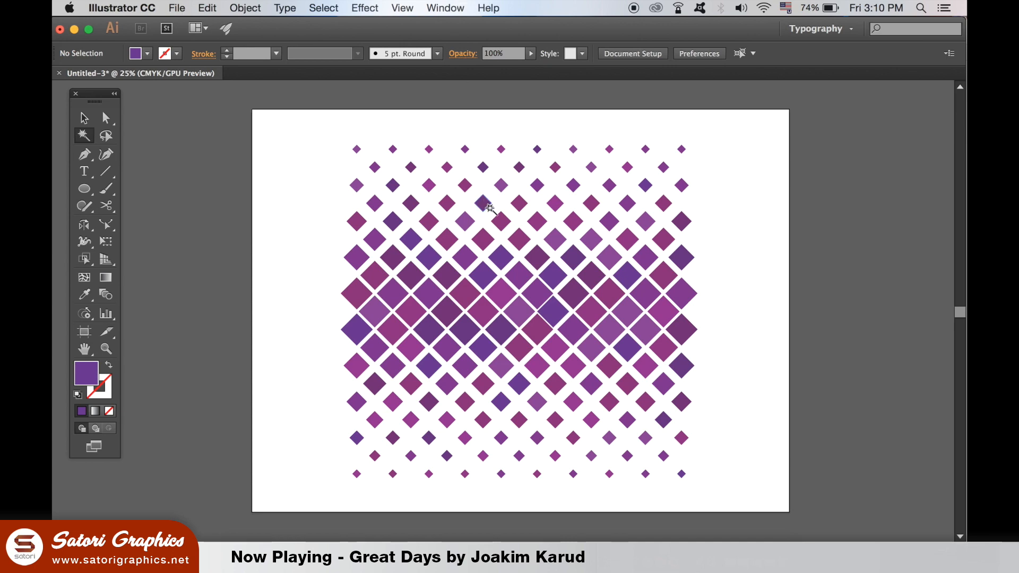
pyautogui.click(105, 119)
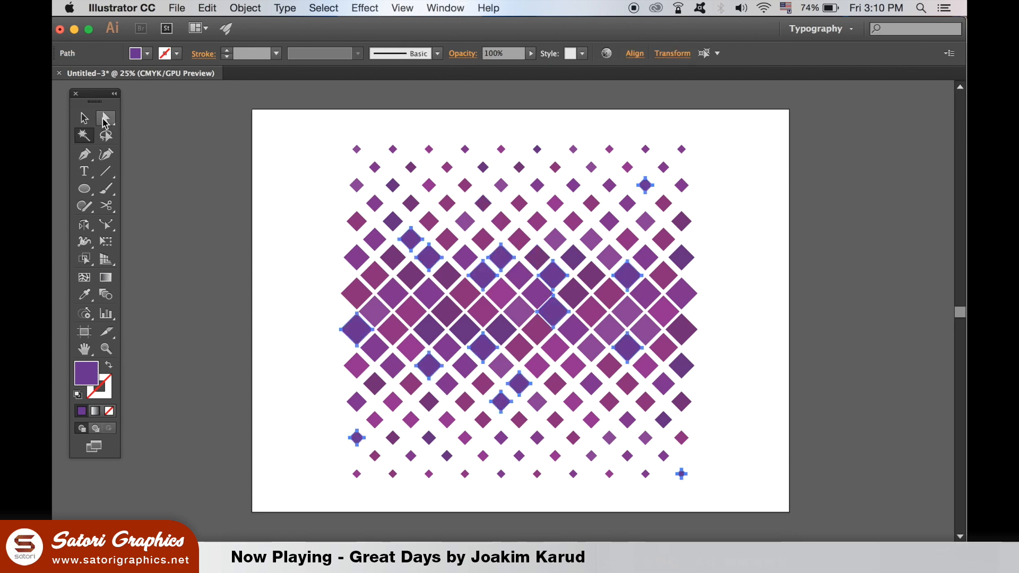
pyautogui.click(83, 118)
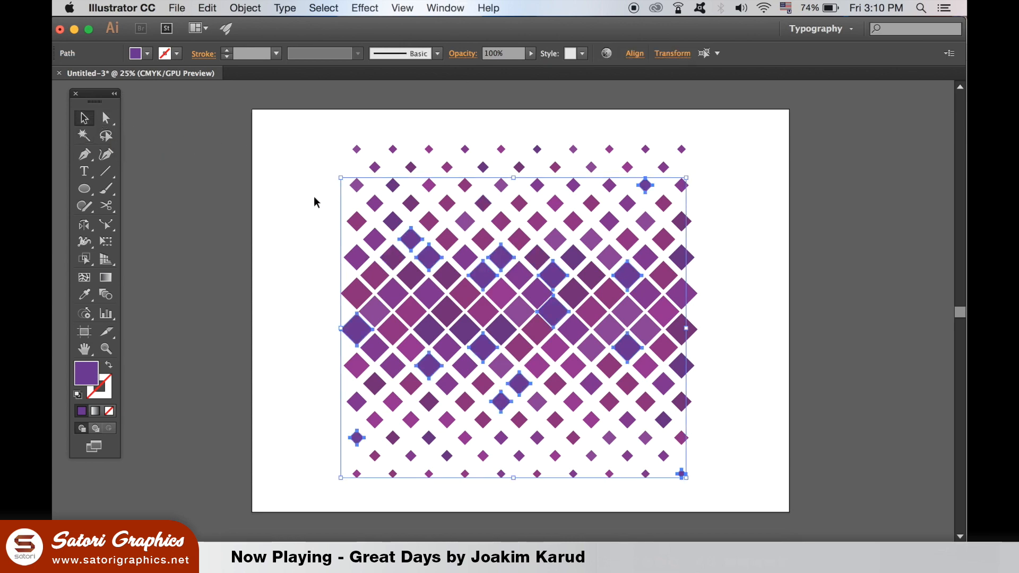
pyautogui.click(445, 8)
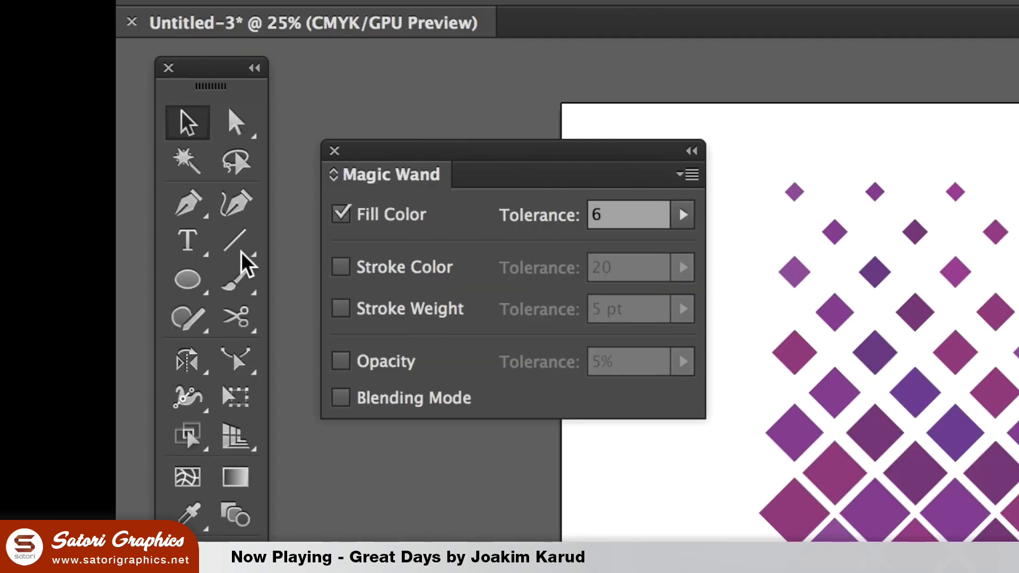
pyautogui.moveTo(440, 236)
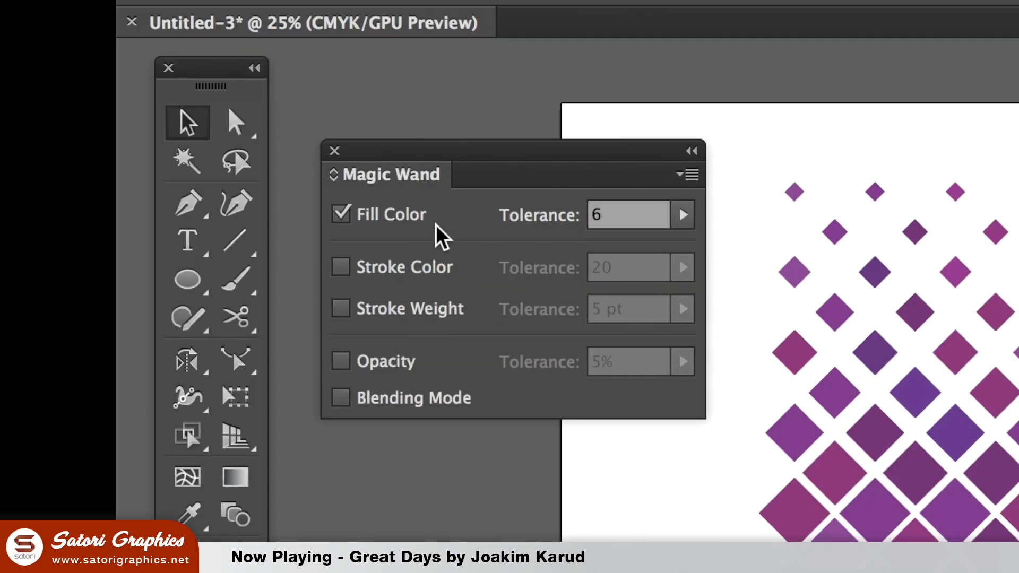
# Test a higher Fill Color tolerance in the Magic Wand settings, then settle it at 1.
pyautogui.click(681, 214)
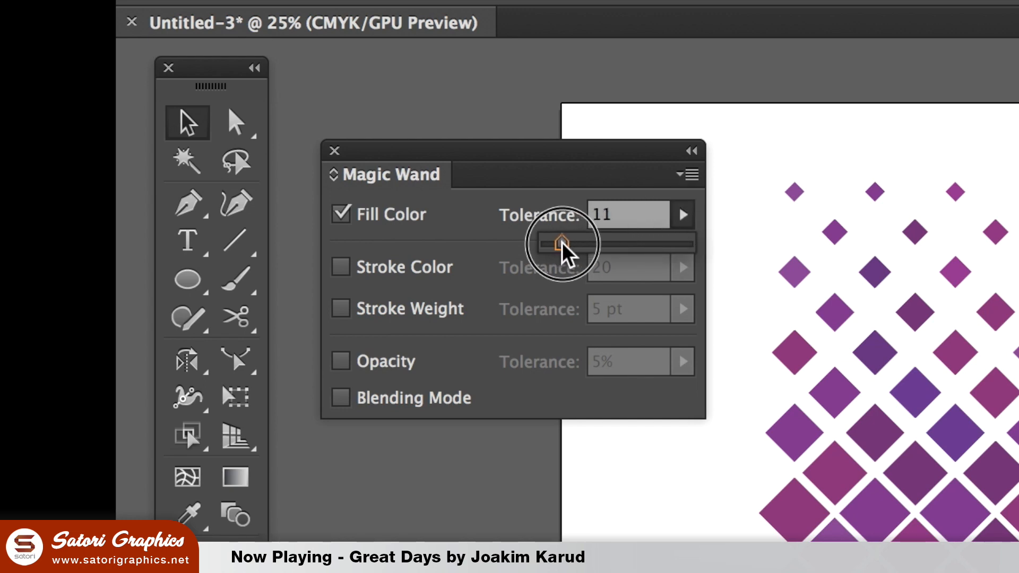
pyautogui.moveTo(560, 243); pyautogui.dragTo(576, 244)
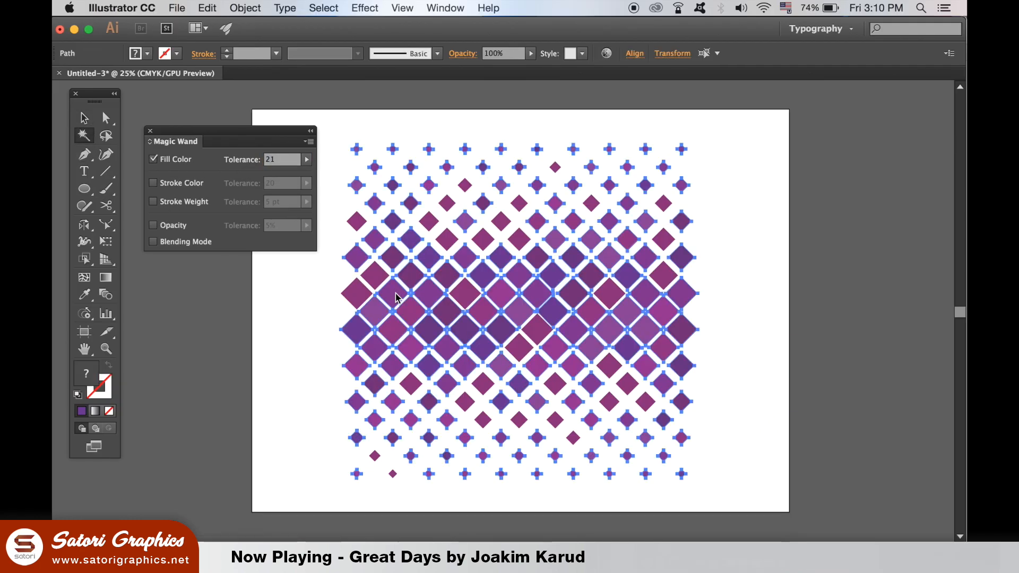
pyautogui.click(83, 118)
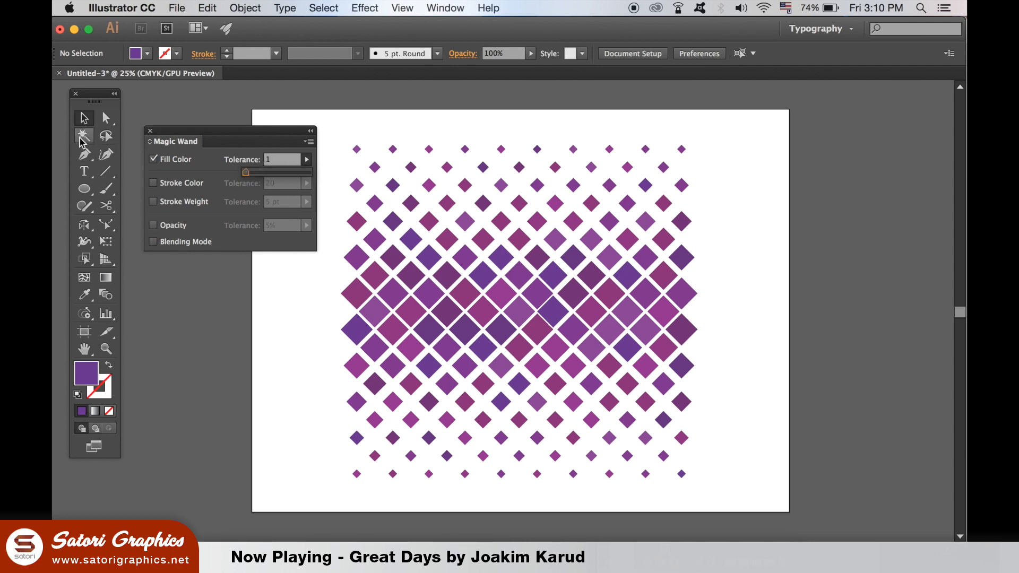
pyautogui.click(483, 252)
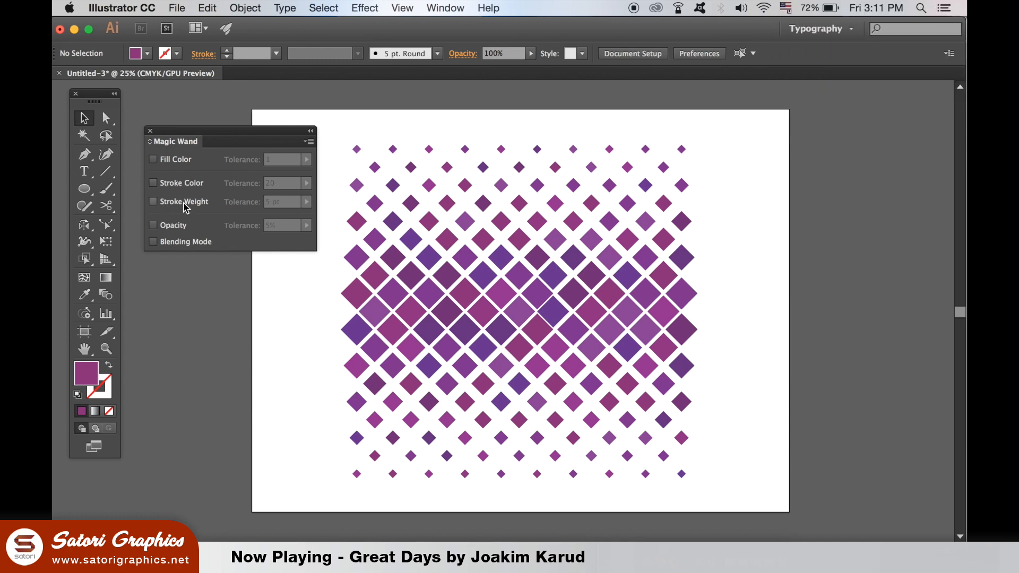
pyautogui.moveTo(343, 122)
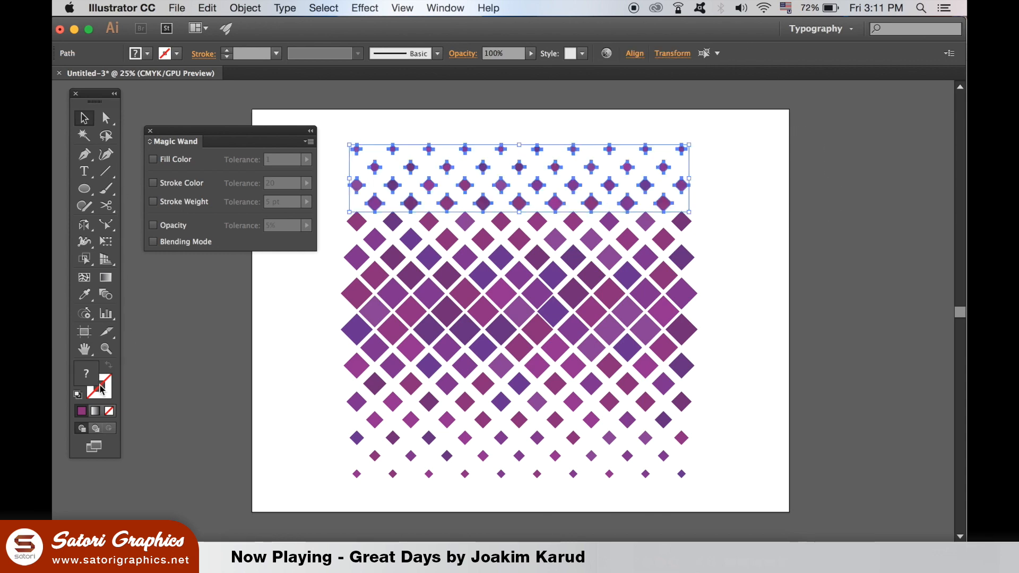
# Outline the diamonds in black: 7 pt on the middle band, 3 pt on the bottom rows.
pyautogui.click(99, 386)
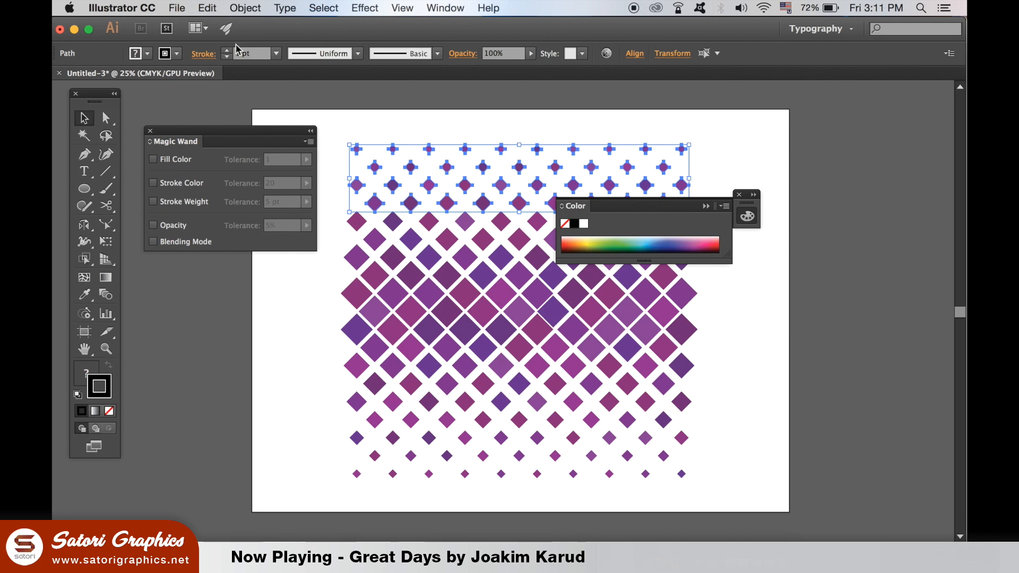
pyautogui.click(800, 212)
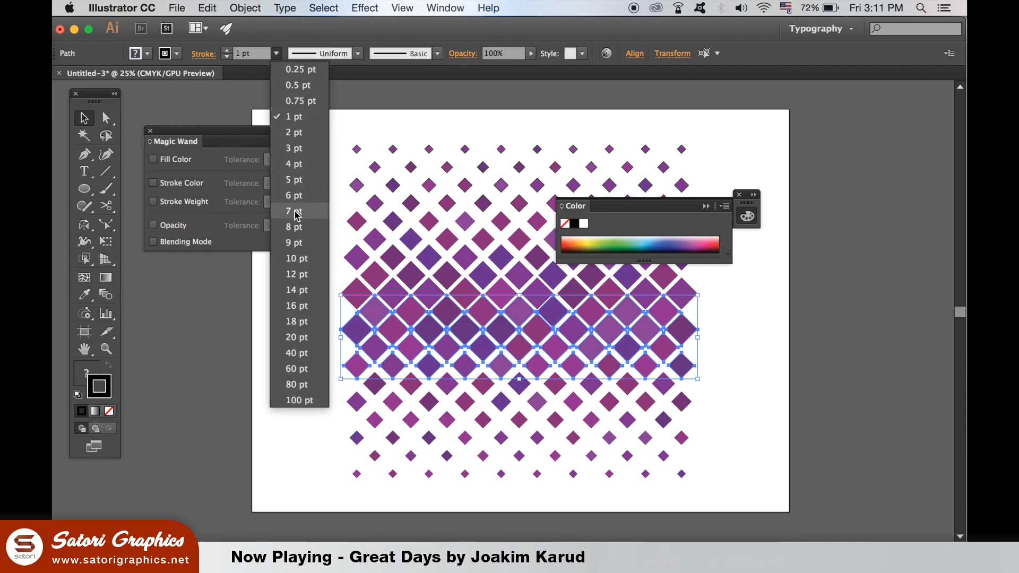
pyautogui.click(293, 211)
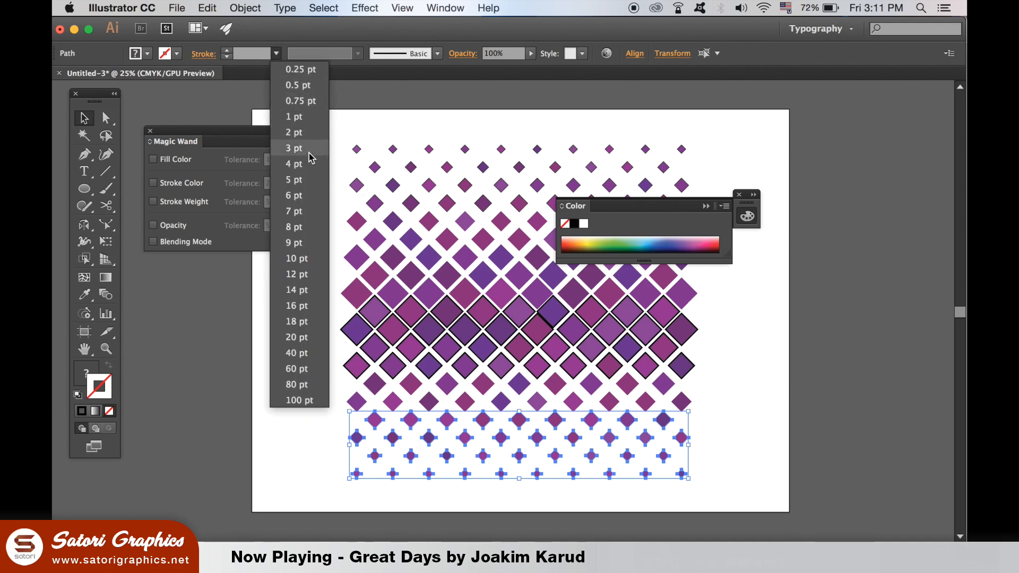
pyautogui.click(296, 274)
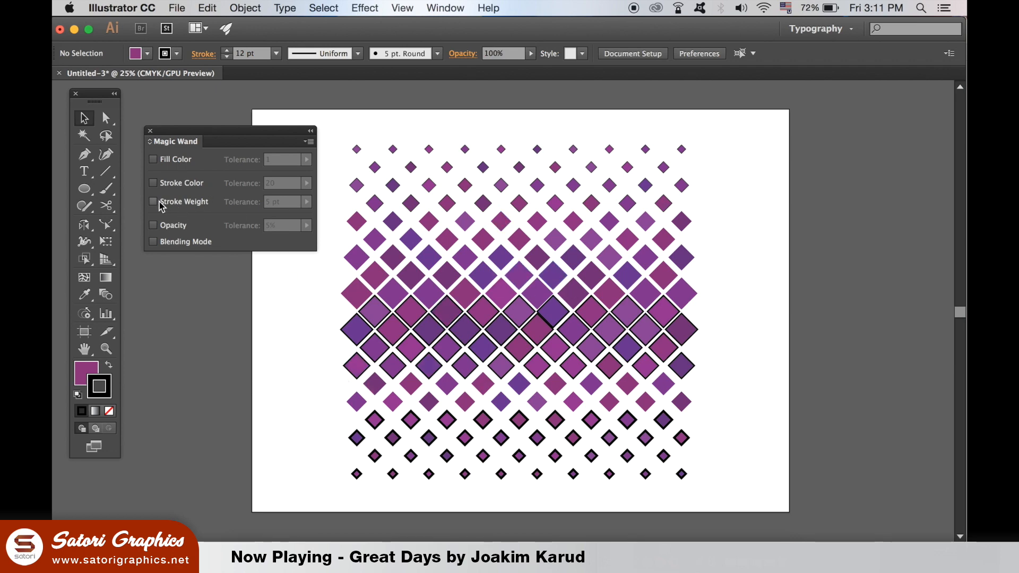
# Check Stroke Weight in the Magic Wand panel, pick an outlined diamond, and set tolerance to 0 pt.
pyautogui.click(153, 201)
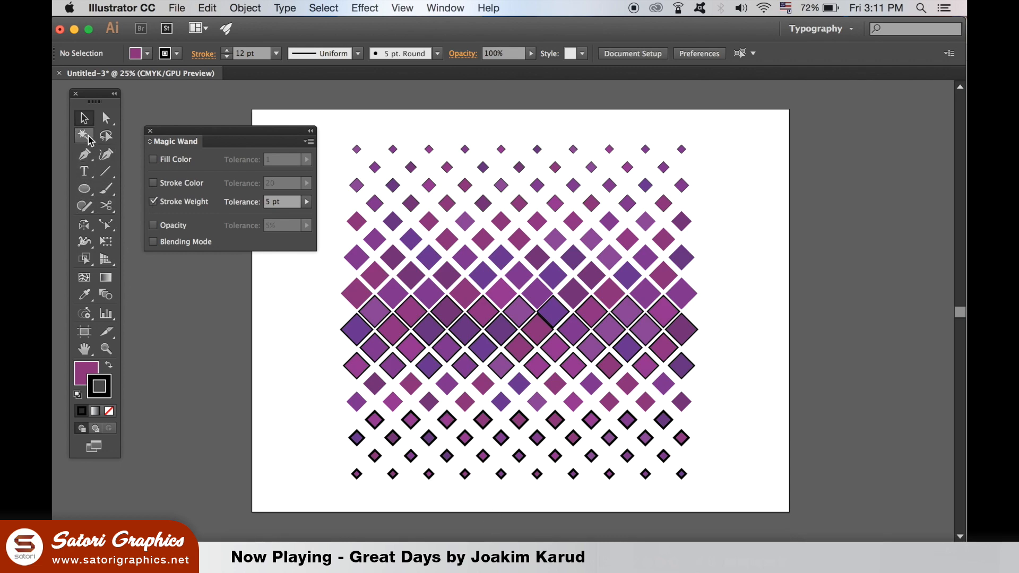
pyautogui.click(445, 419)
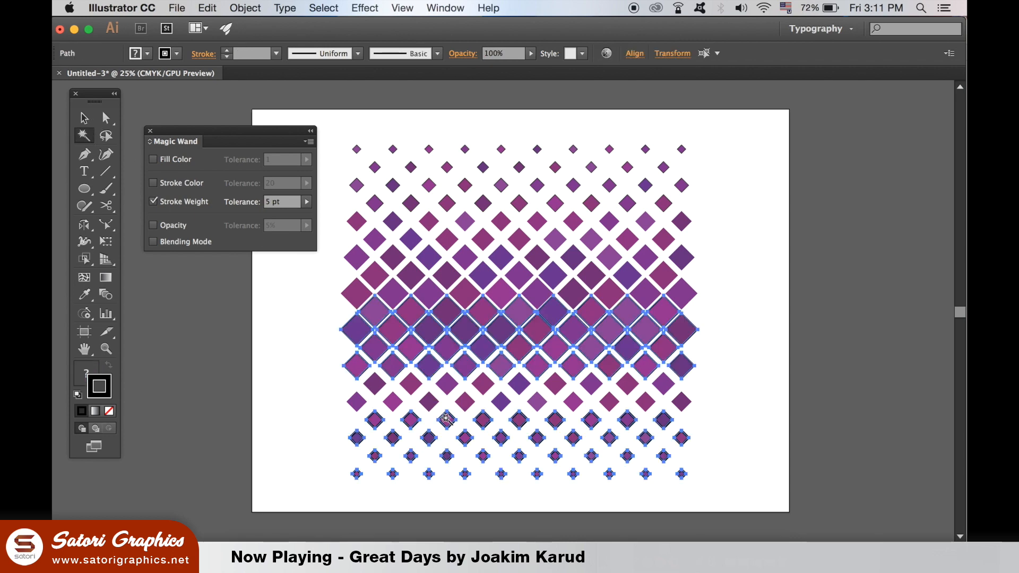
pyautogui.moveTo(463, 429)
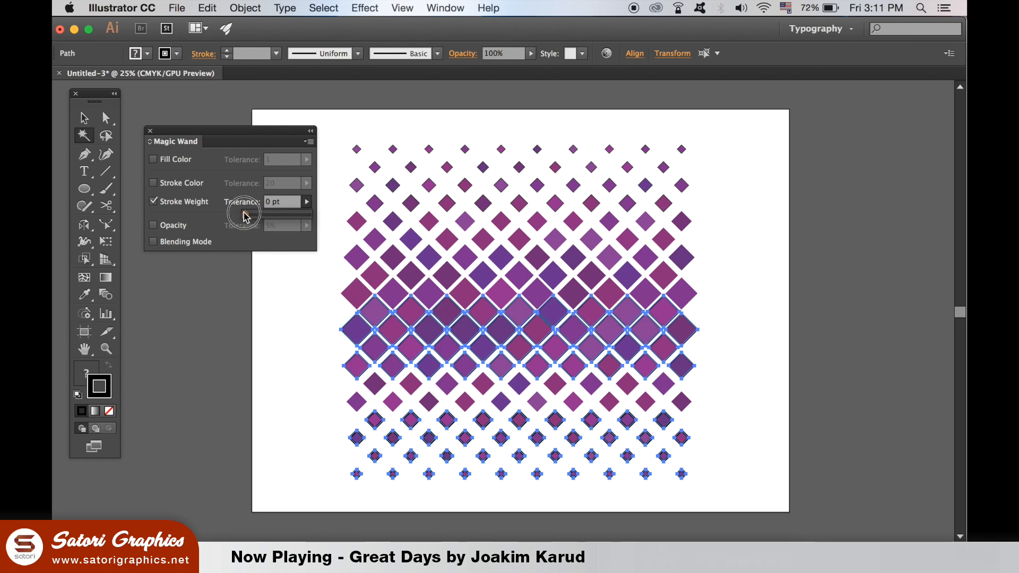
pyautogui.click(305, 201)
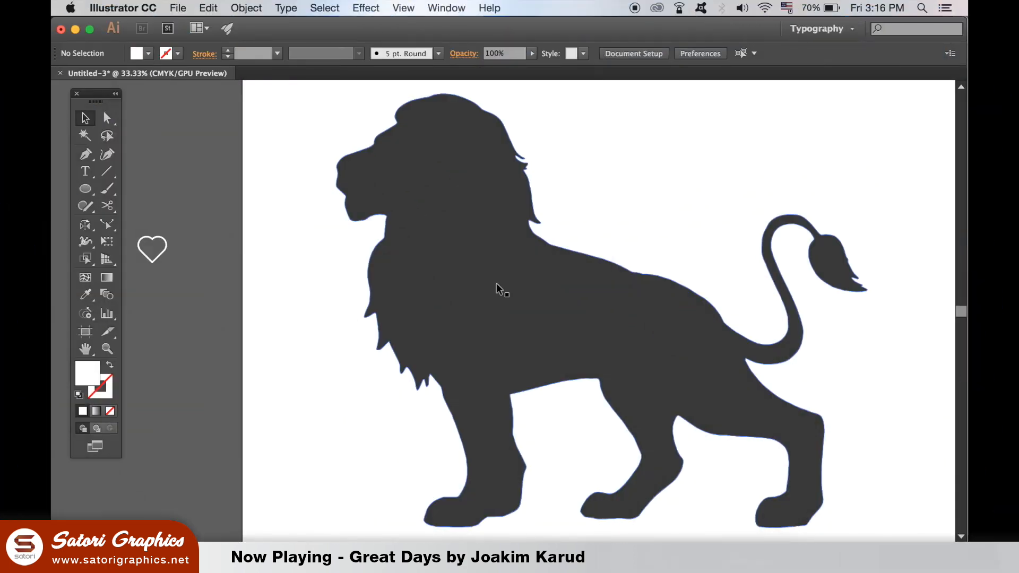
# Move the heart outline onto the lion's head, show the Symbols library, and select the heart.
pyautogui.click(500, 289)
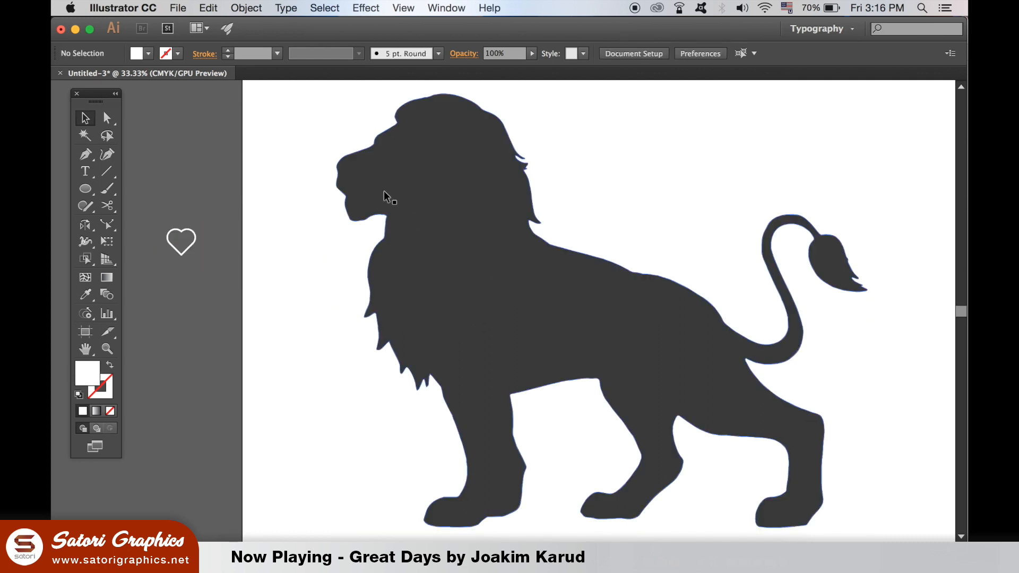
pyautogui.moveTo(181, 241); pyautogui.dragTo(425, 162)
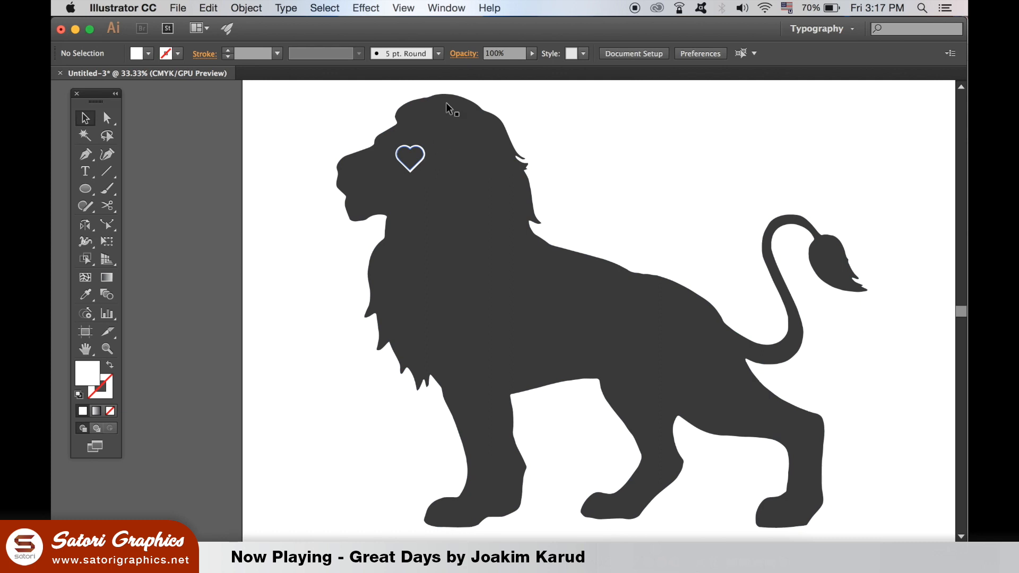
pyautogui.click(446, 8)
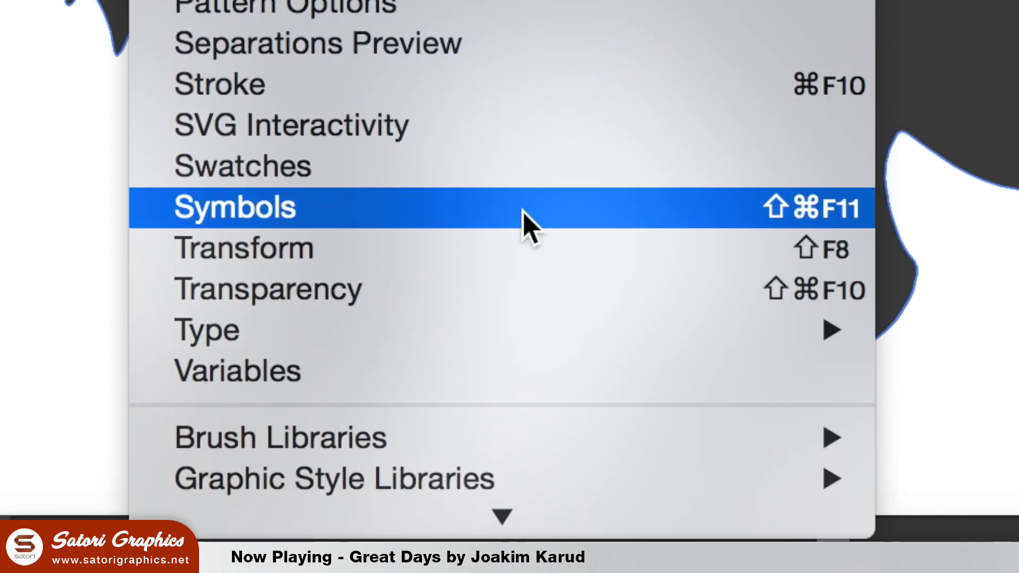
pyautogui.click(235, 208)
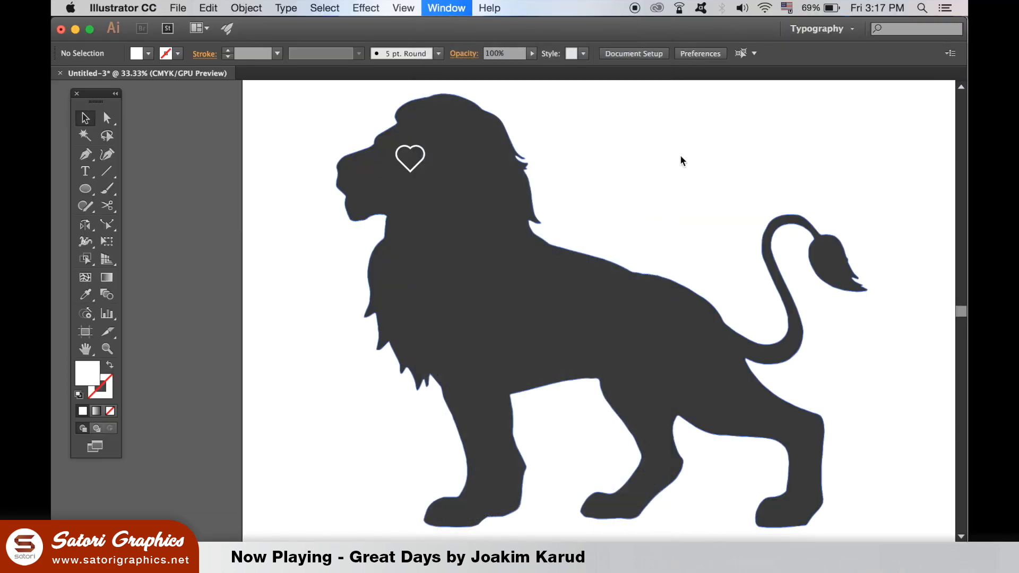
pyautogui.click(445, 8)
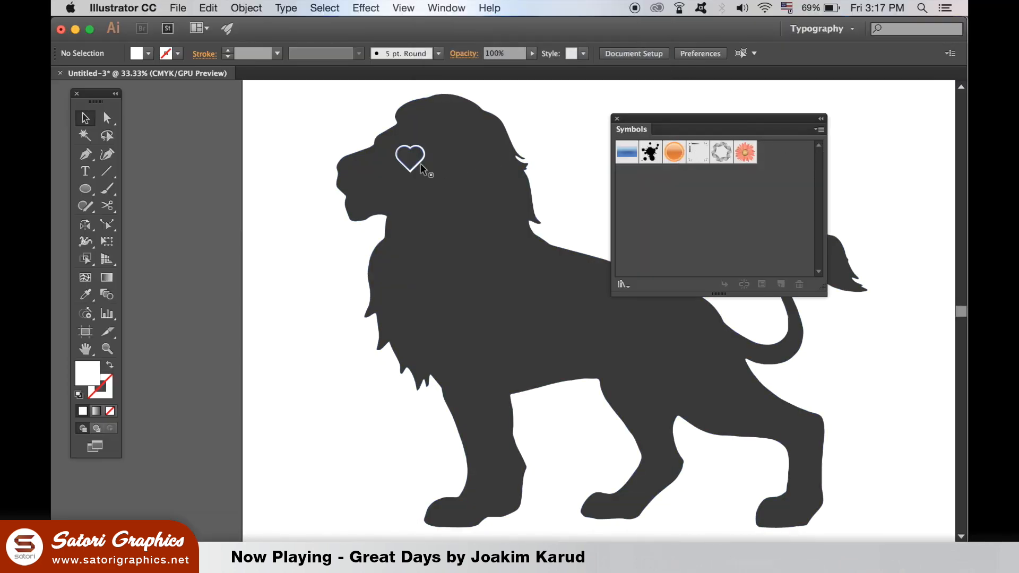
# Create a static symbol named 'heart outline' from the heart via the Symbols panel menu.
pyautogui.click(820, 130)
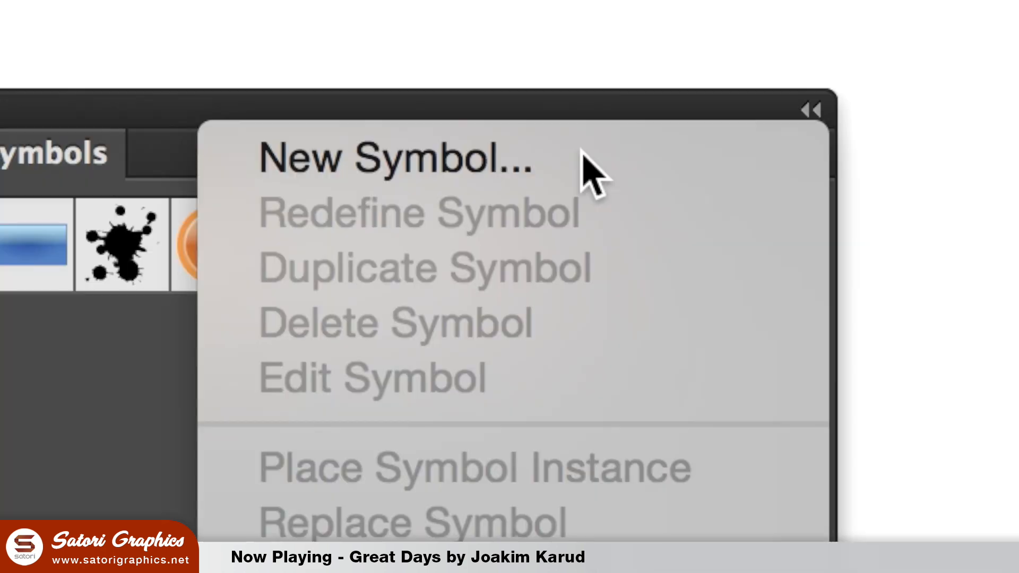
pyautogui.click(394, 156)
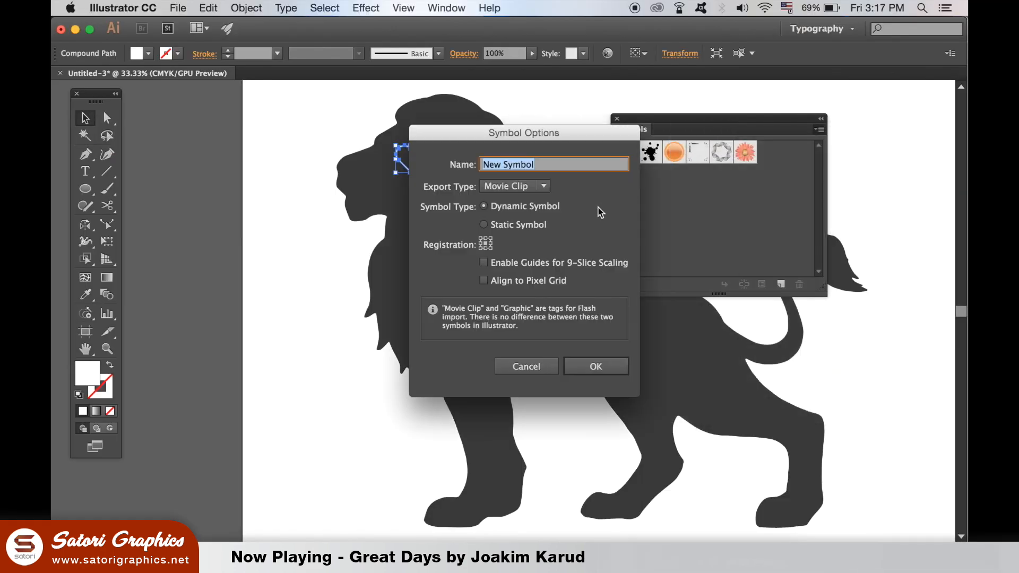
pyautogui.write('heart out')
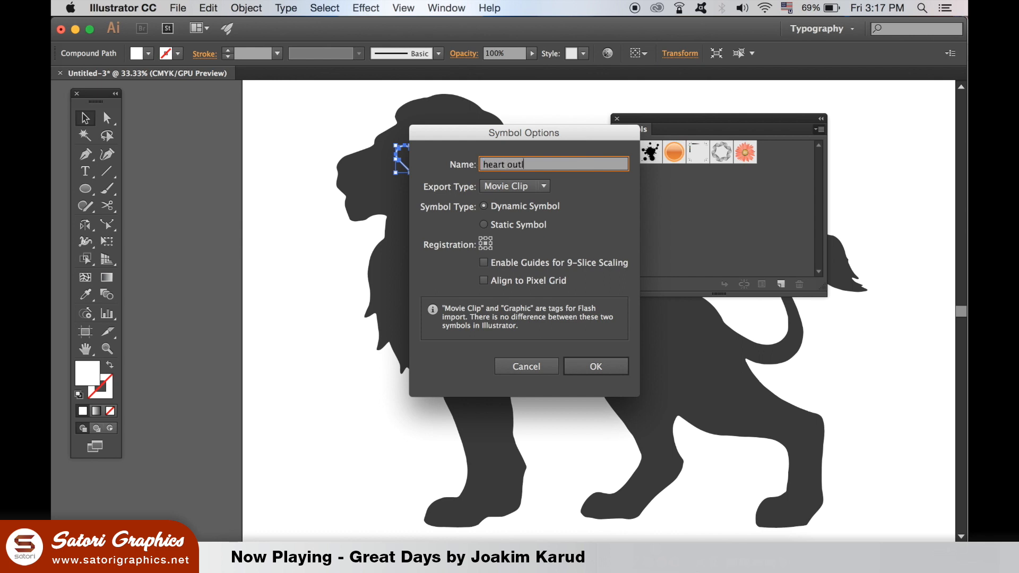
pyautogui.write('line')
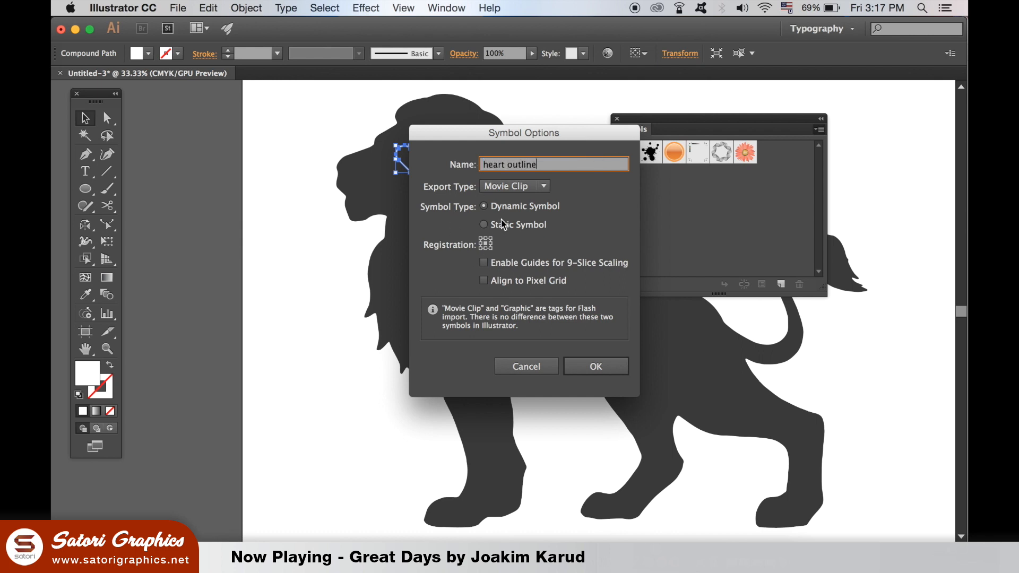
pyautogui.click(484, 224)
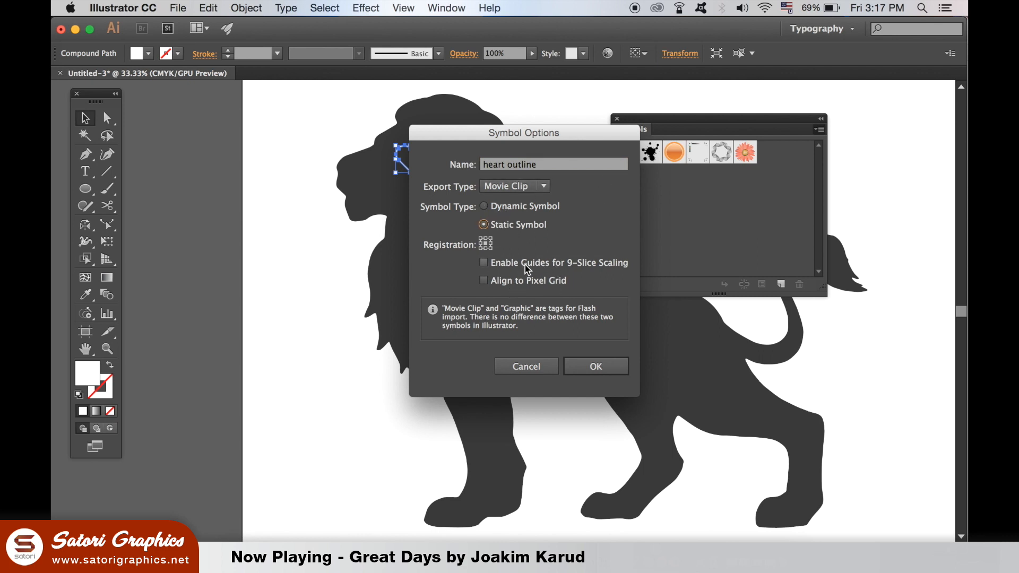
pyautogui.click(594, 366)
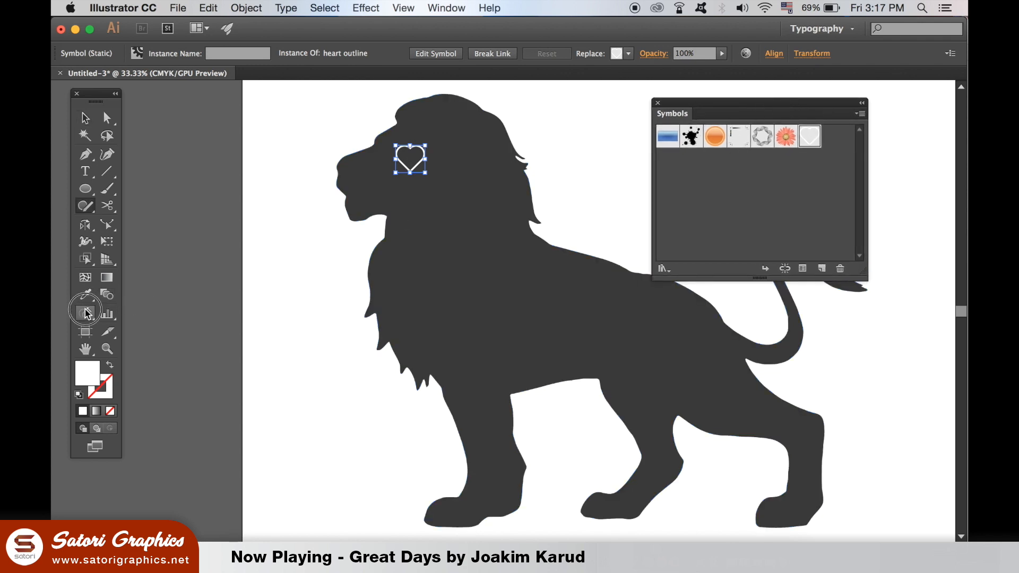
# Spray heart symbol instances with the Symbol Sprayer over the lion's head and down its mane.
pyautogui.click(85, 310)
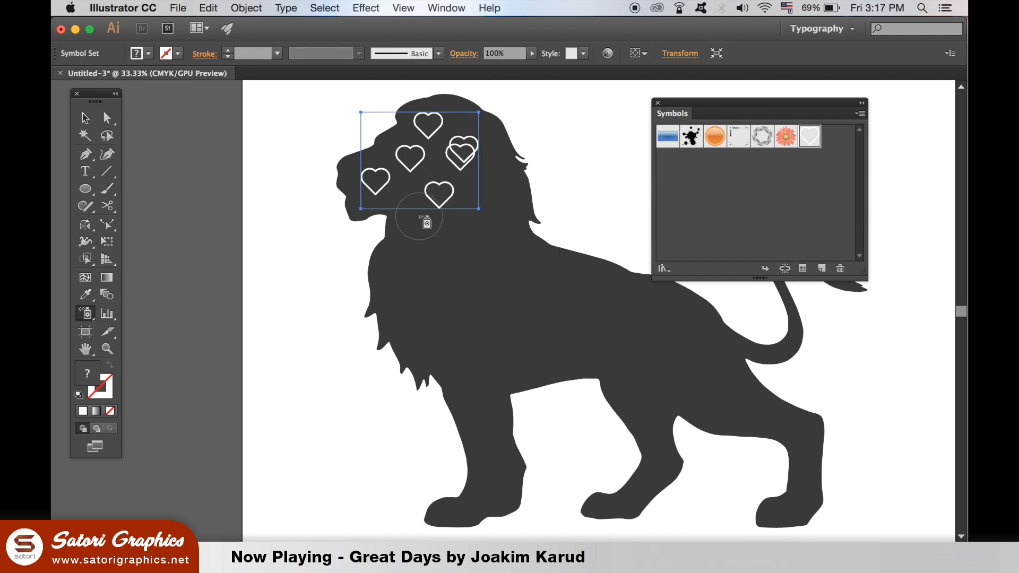
pyautogui.click(422, 217)
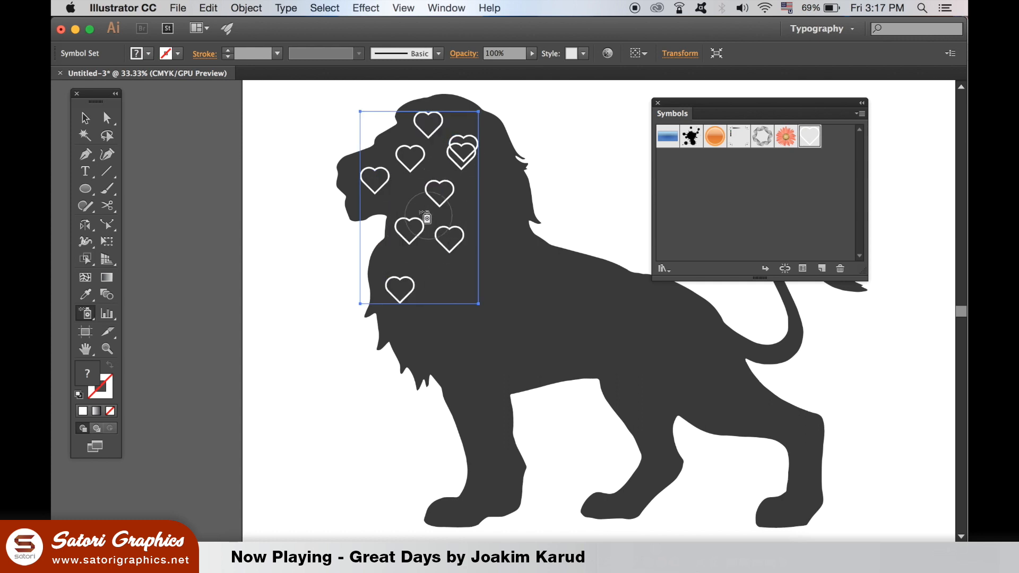
pyautogui.moveTo(425, 216); pyautogui.dragTo(494, 286)
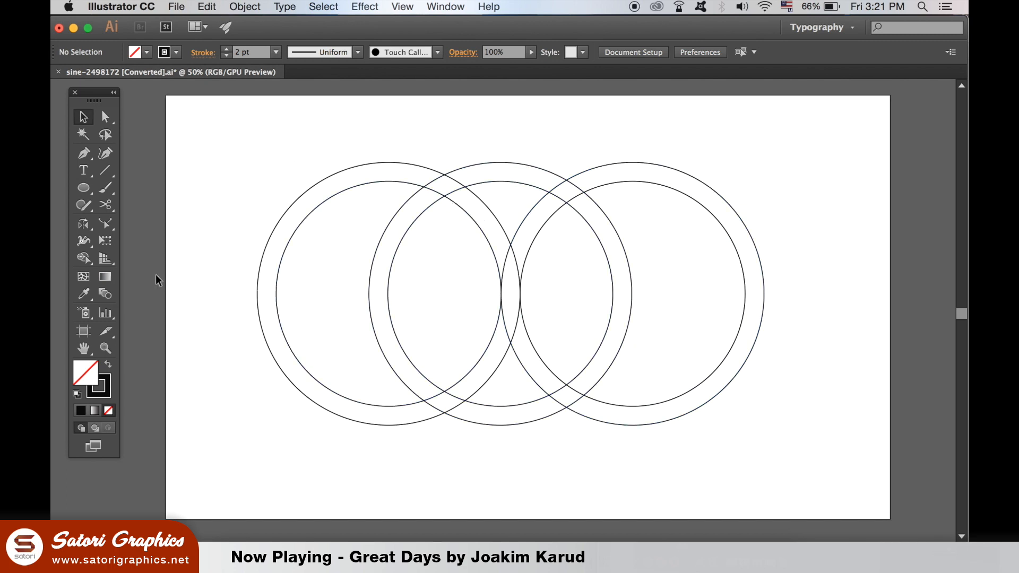
# Select the overlapping circles and merge and delete regions with the Shape Builder tool.
pyautogui.click(83, 257)
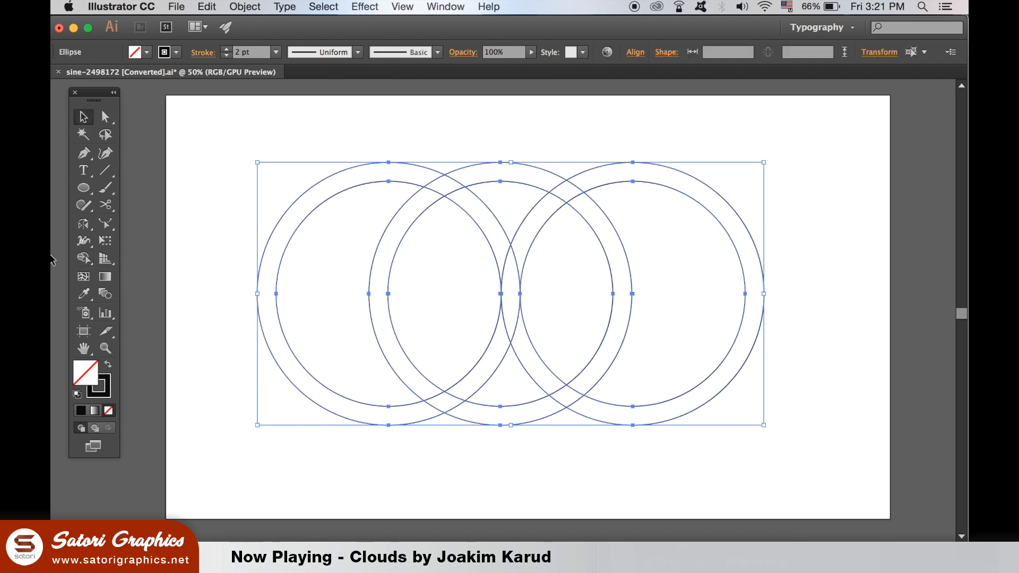
pyautogui.click(83, 258)
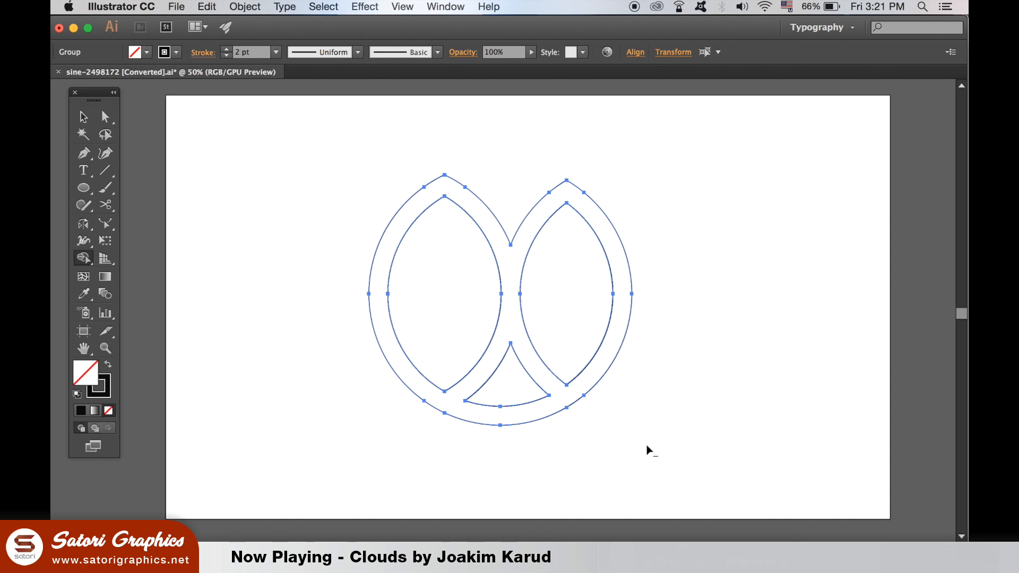
pyautogui.moveTo(640, 464)
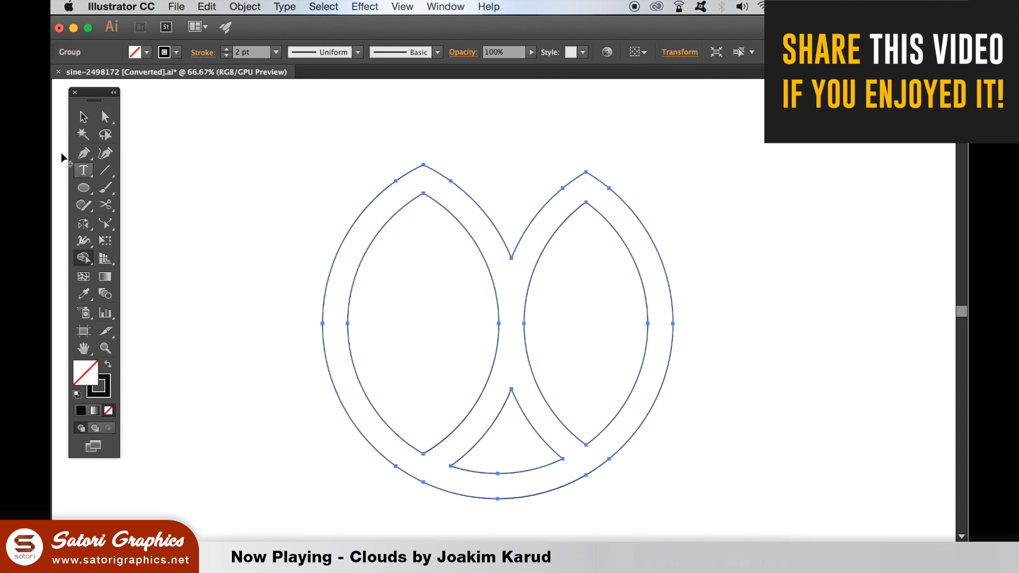
pyautogui.click(83, 116)
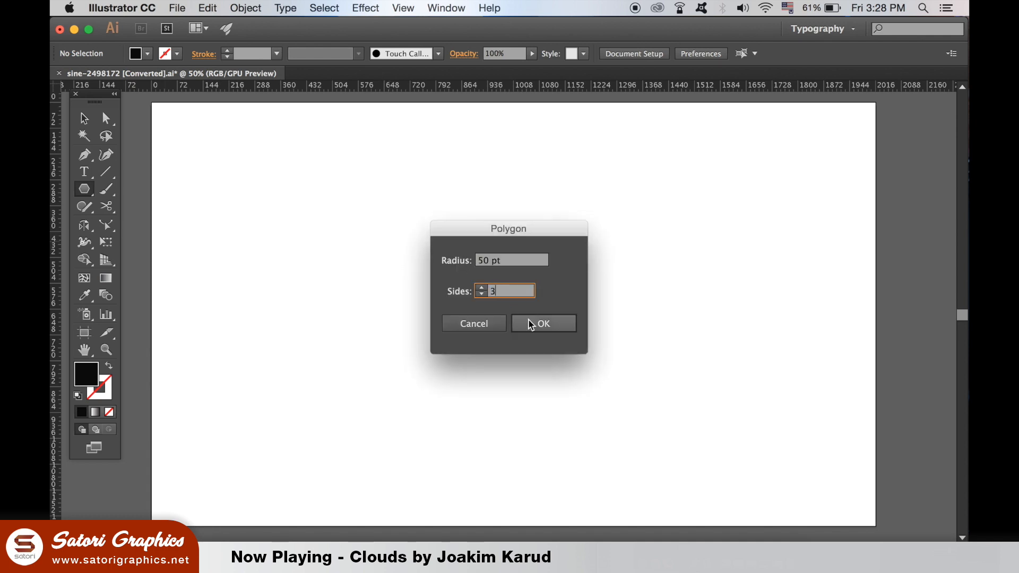
# Draw a 3-sided black triangle and try horizontal and vertical flips in Reflect options.
pyautogui.click(542, 323)
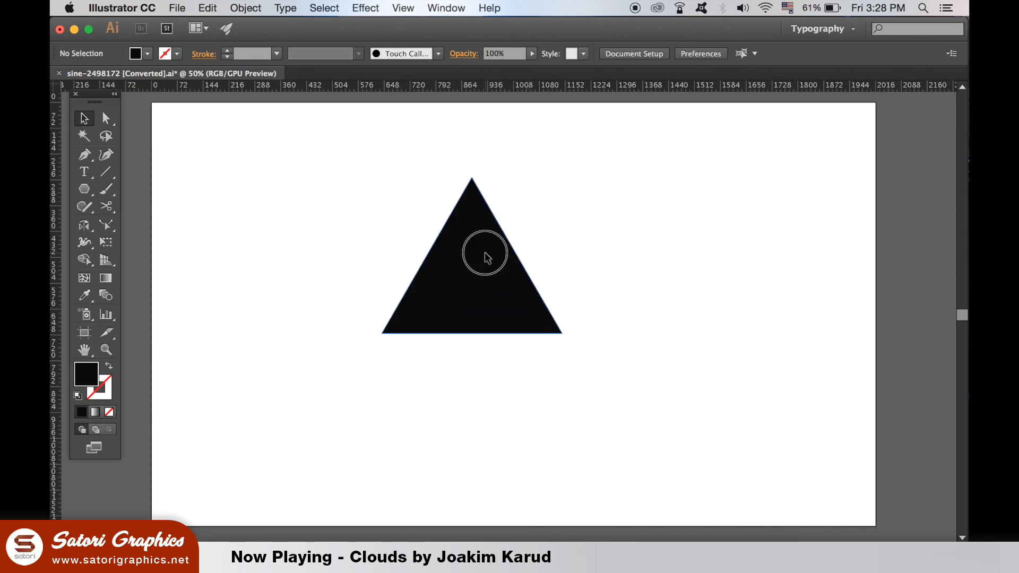
pyautogui.click(246, 8)
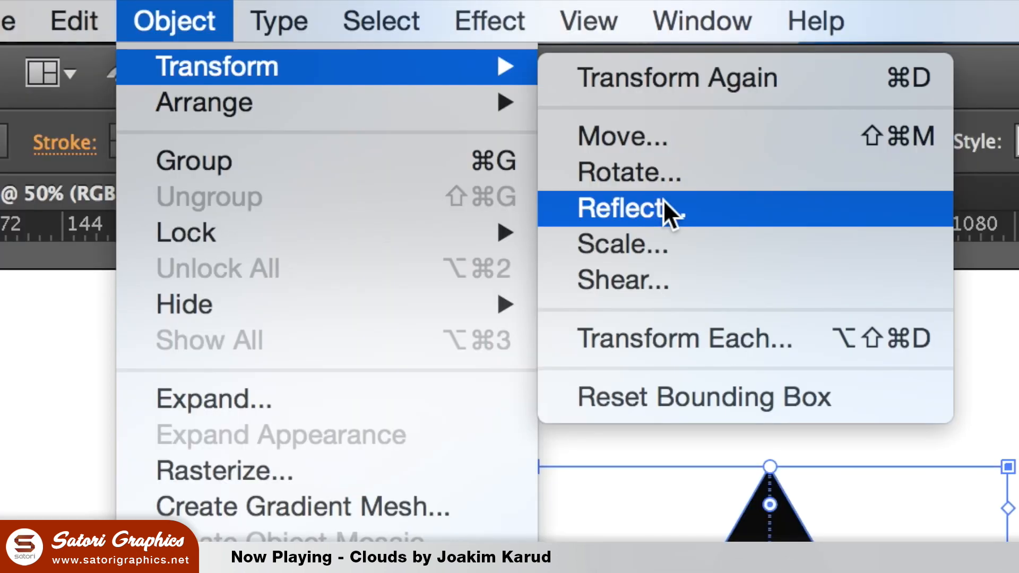
pyautogui.click(619, 209)
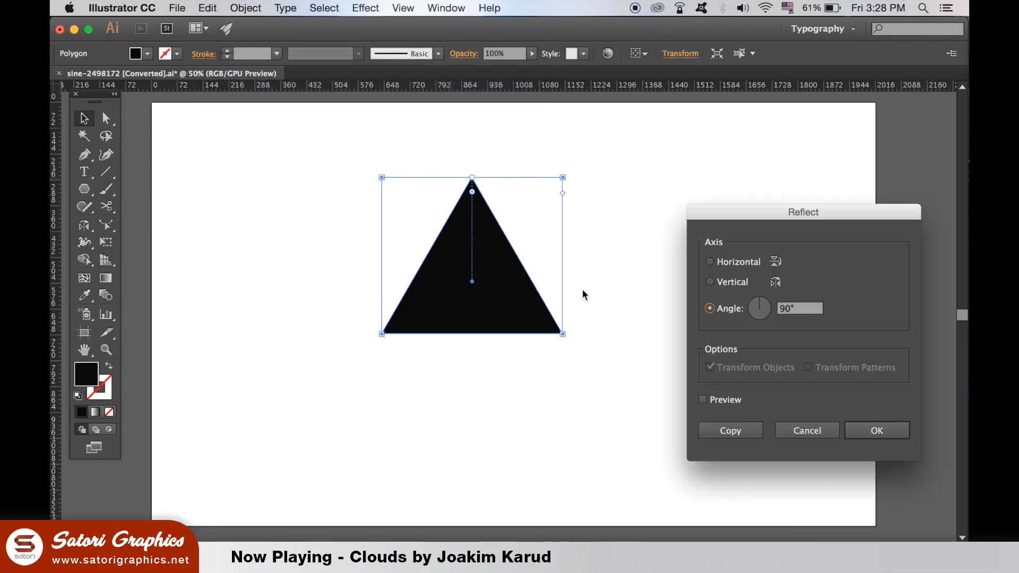
pyautogui.click(702, 399)
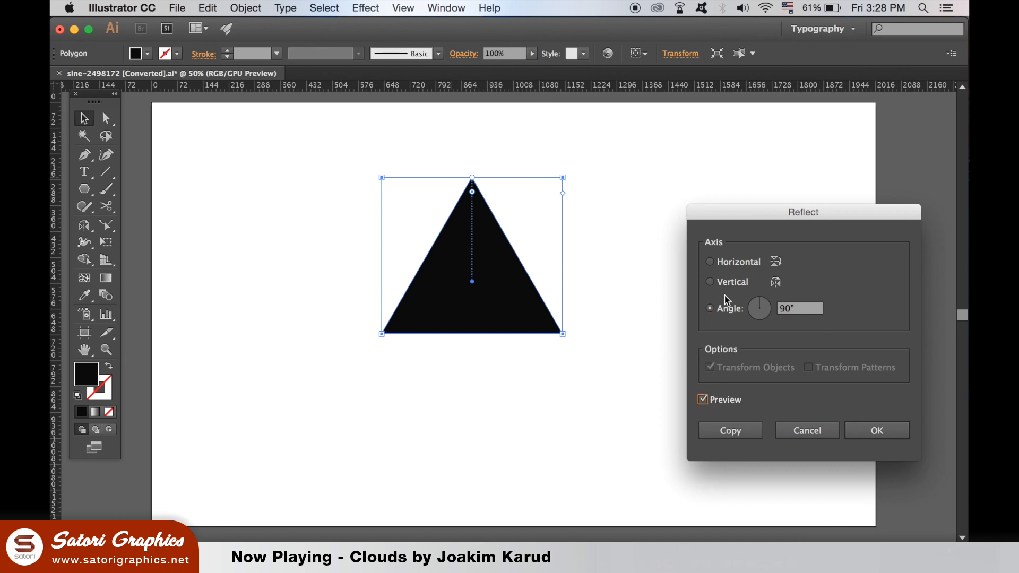
pyautogui.click(709, 261)
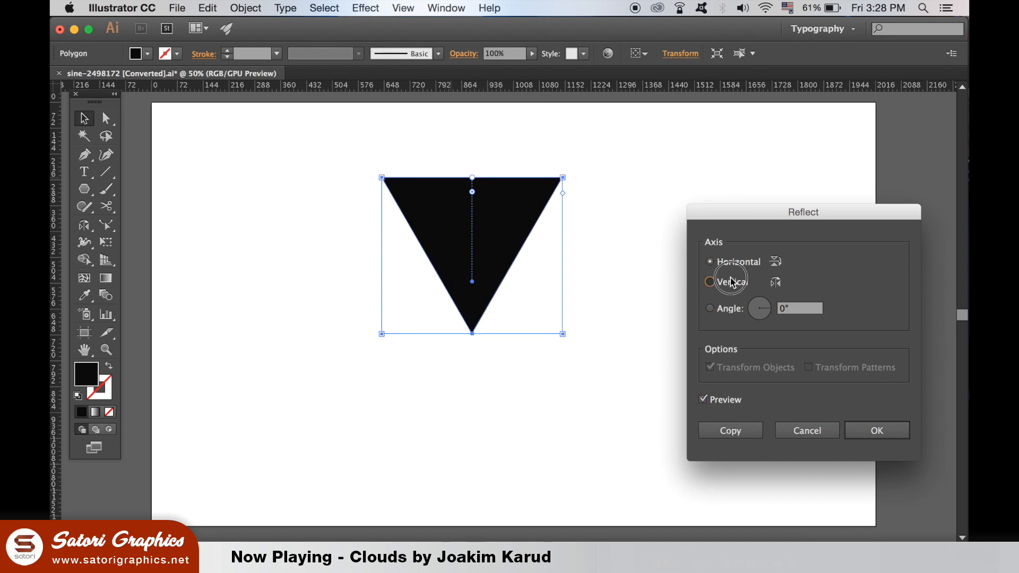
pyautogui.click(709, 281)
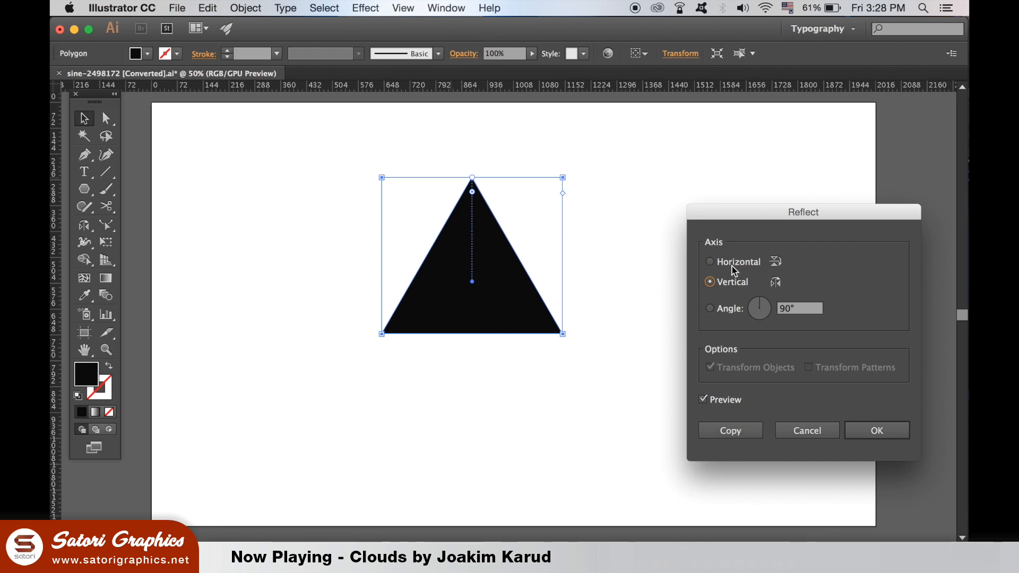
pyautogui.click(710, 261)
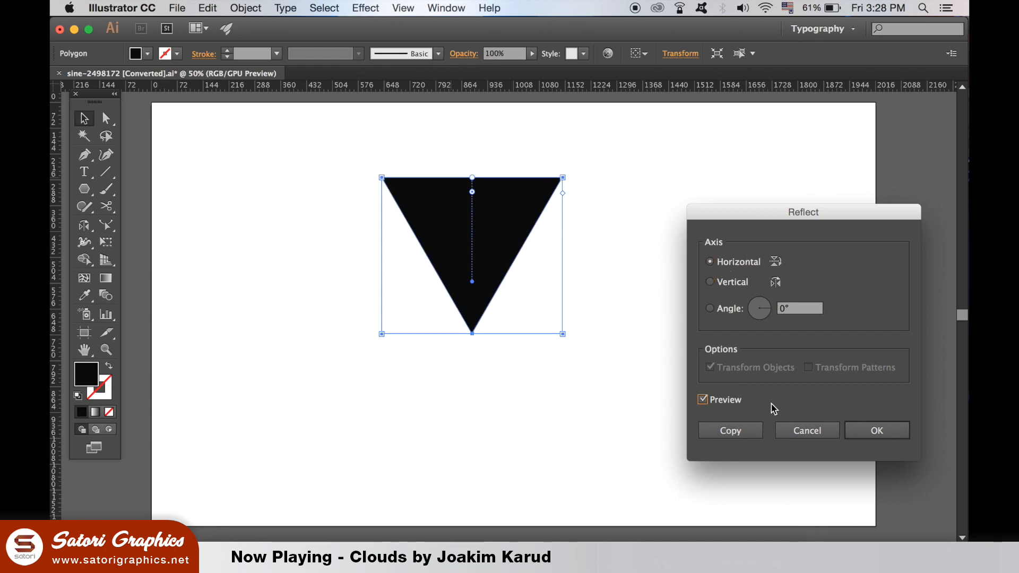
pyautogui.click(876, 431)
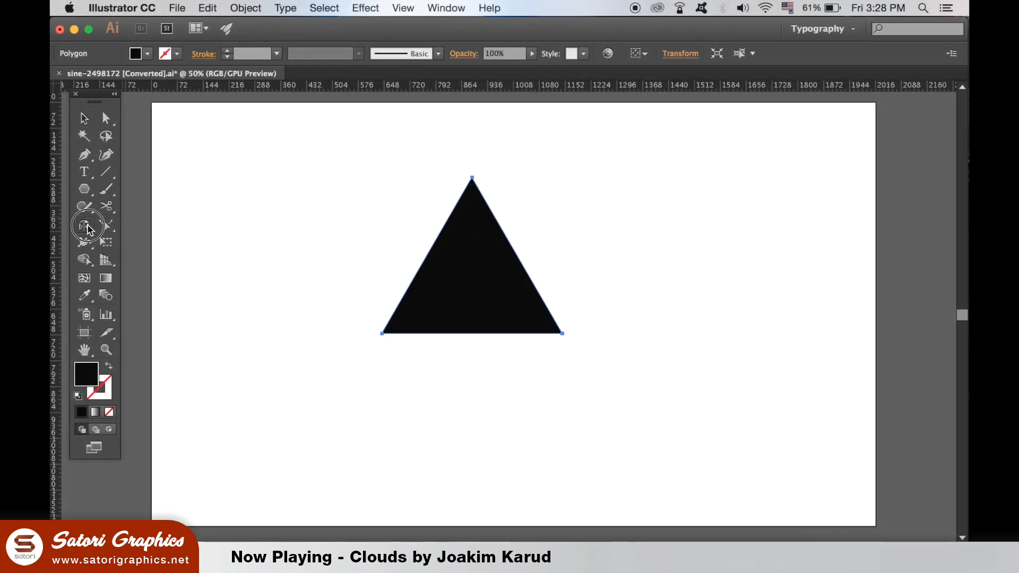
# Reopen the Reflect tool options, preview horizontal and vertical flips of the triangle, and close.
pyautogui.click(85, 225)
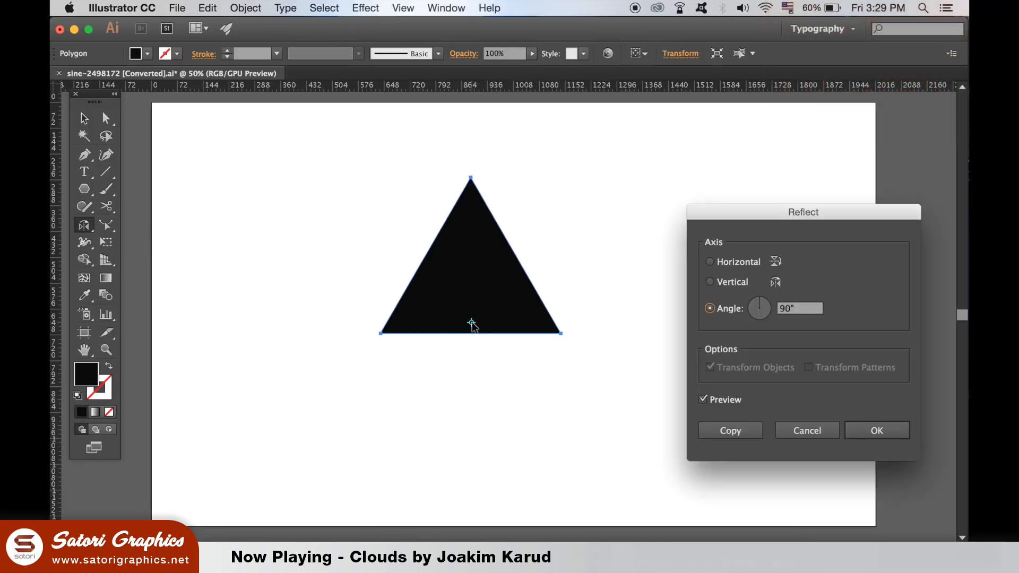
pyautogui.click(709, 262)
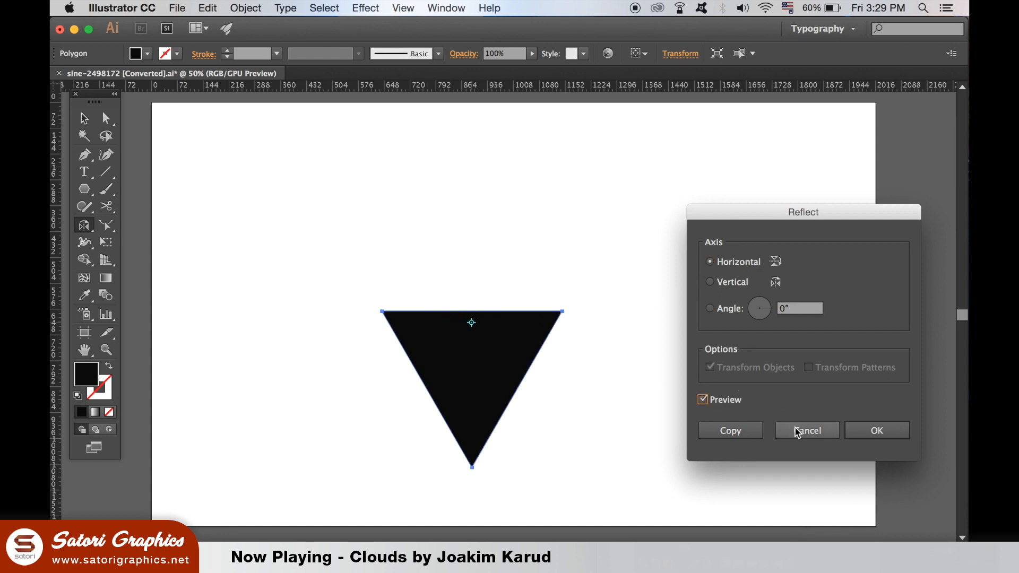
pyautogui.click(876, 430)
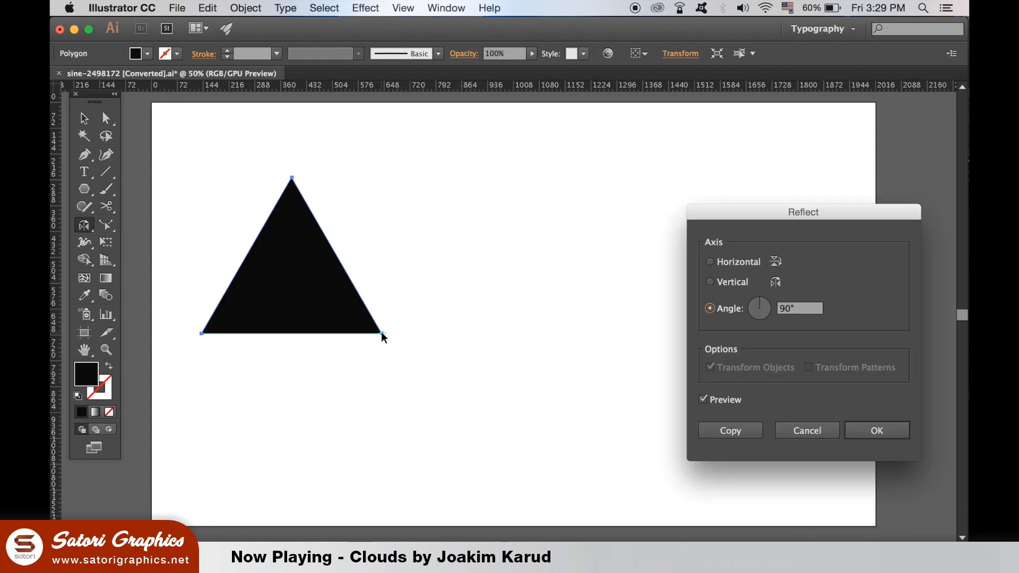
pyautogui.click(709, 261)
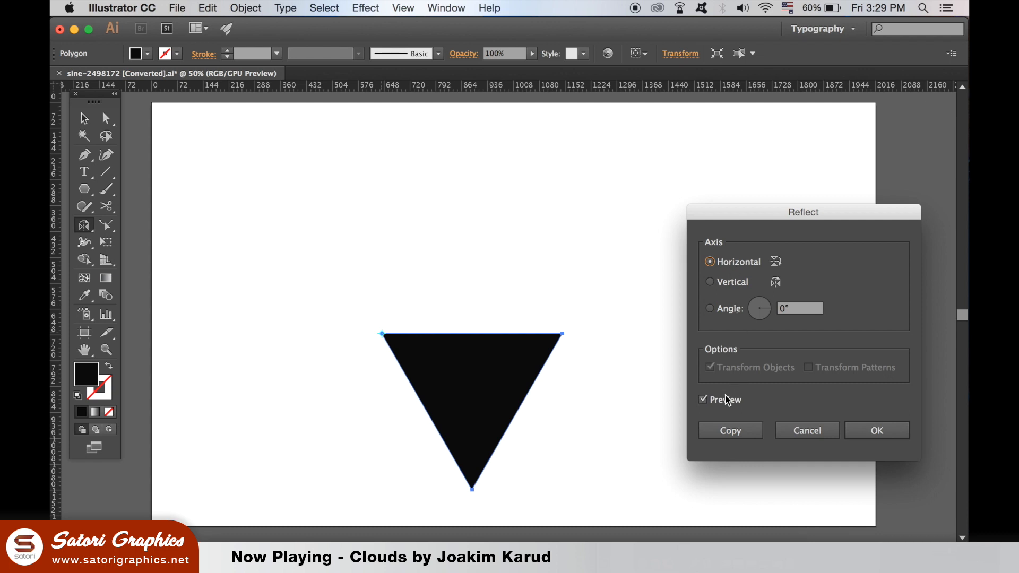
pyautogui.click(709, 281)
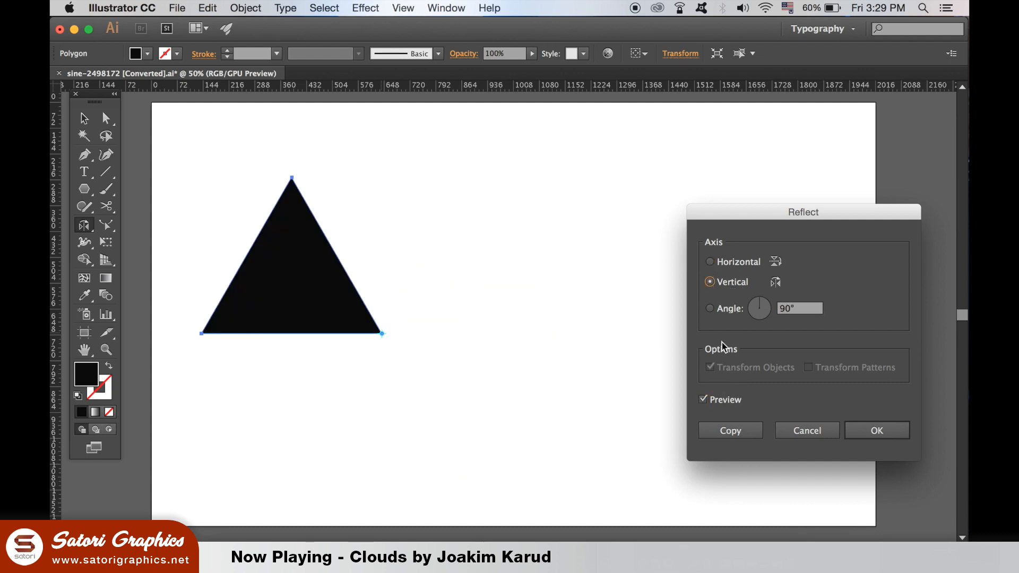
pyautogui.click(702, 399)
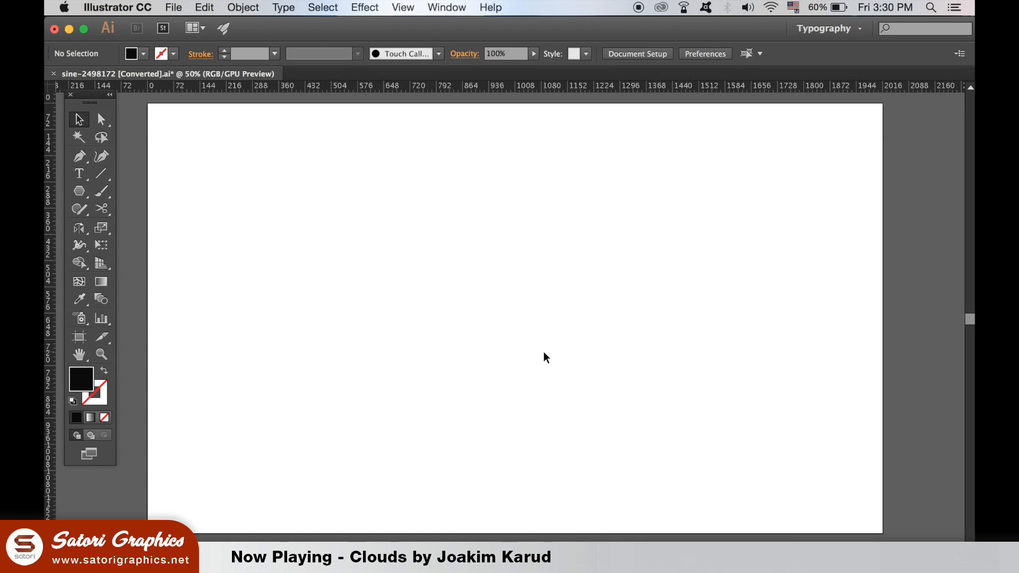
pyautogui.moveTo(145, 237)
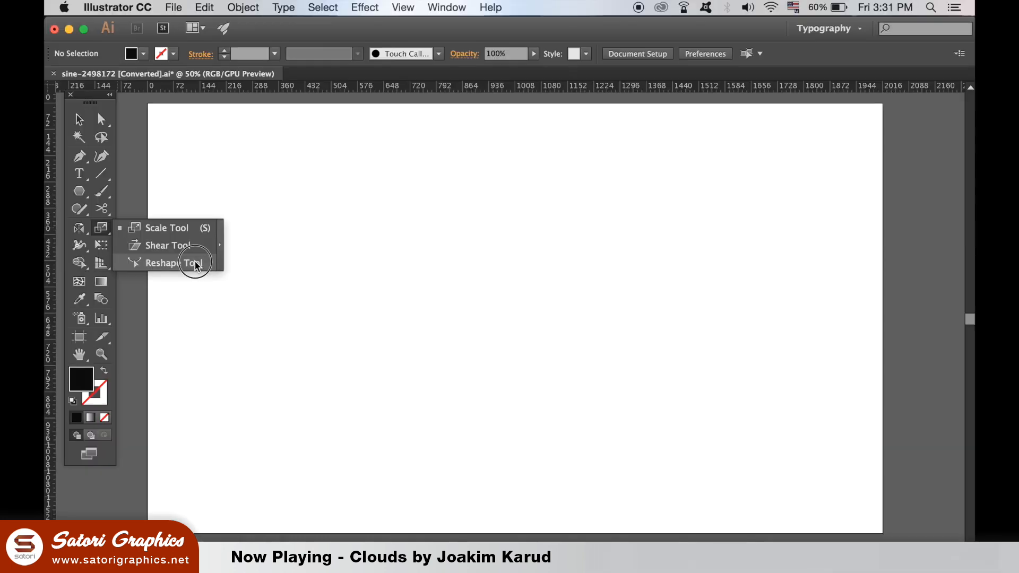
# Draw a sloping straight line, bend it into a wave, and add several reshaped curved copies.
pyautogui.click(165, 262)
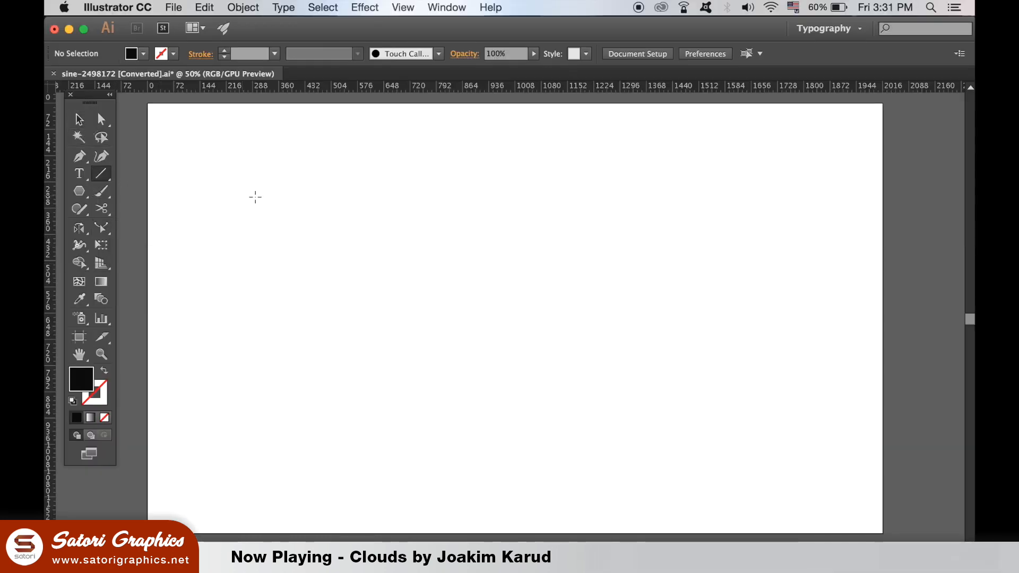
pyautogui.moveTo(234, 224); pyautogui.dragTo(799, 336)
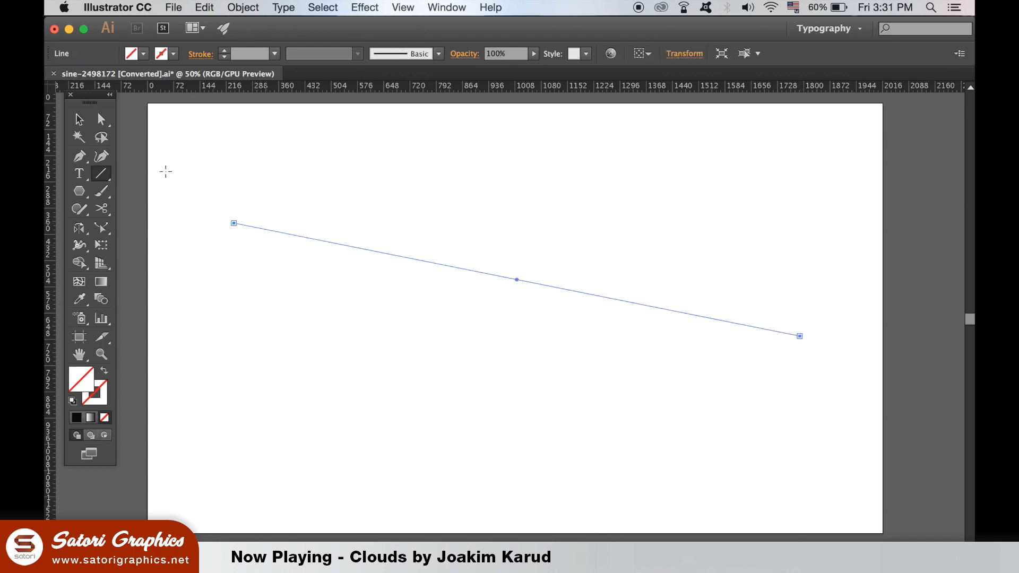
pyautogui.click(79, 228)
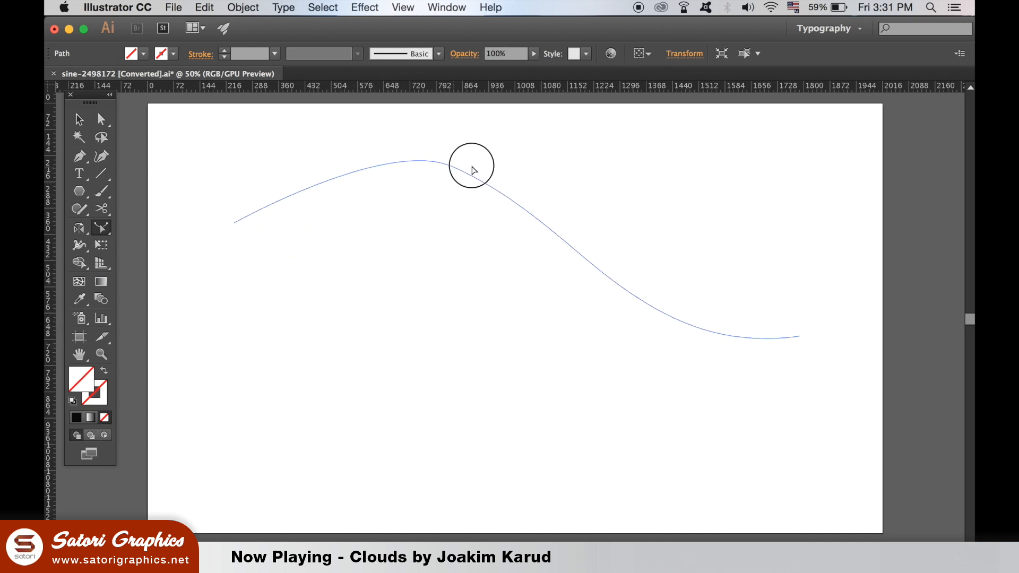
pyautogui.click(474, 163)
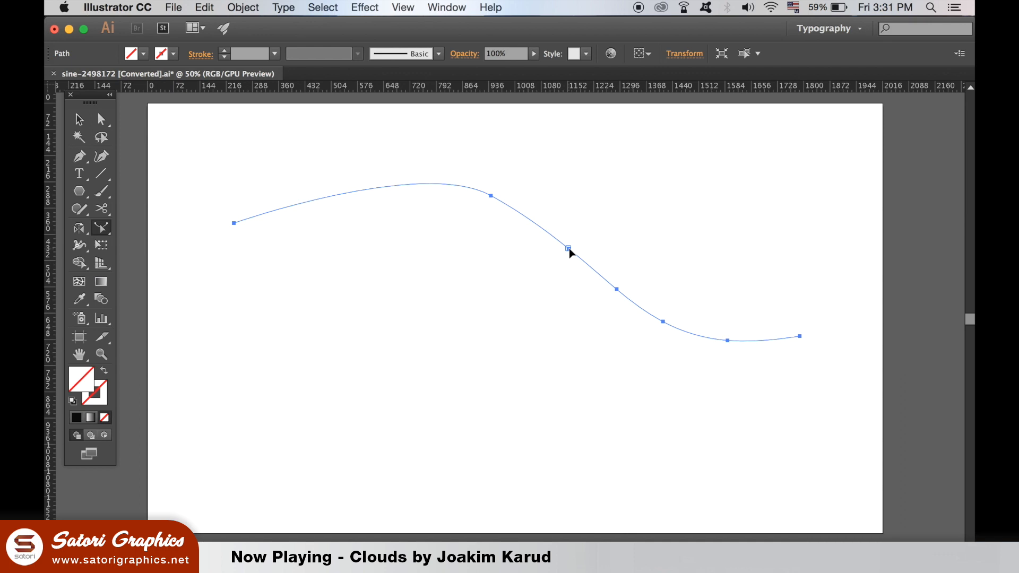
pyautogui.moveTo(568, 252); pyautogui.dragTo(354, 453)
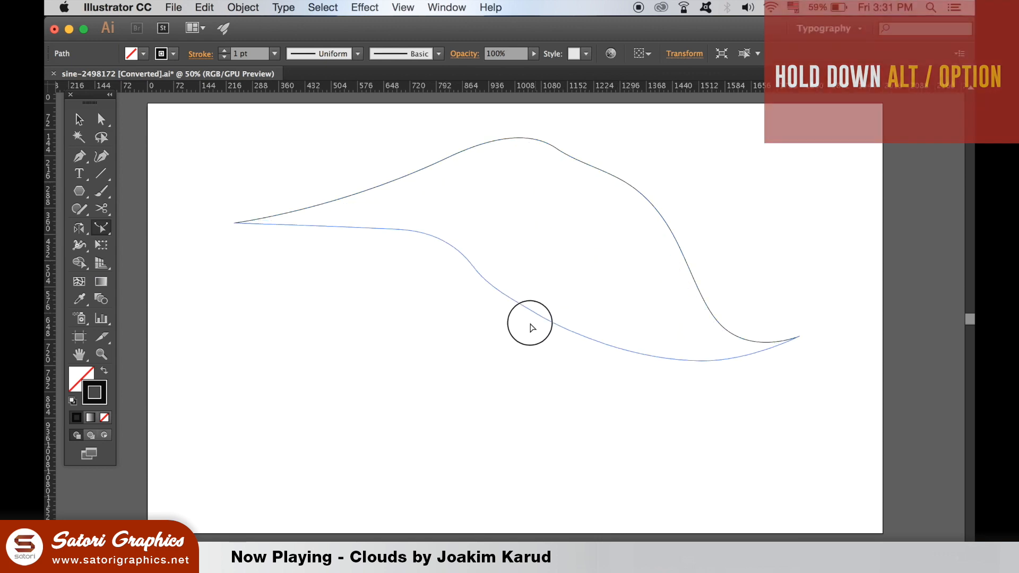
pyautogui.moveTo(530, 327); pyautogui.dragTo(237, 490)
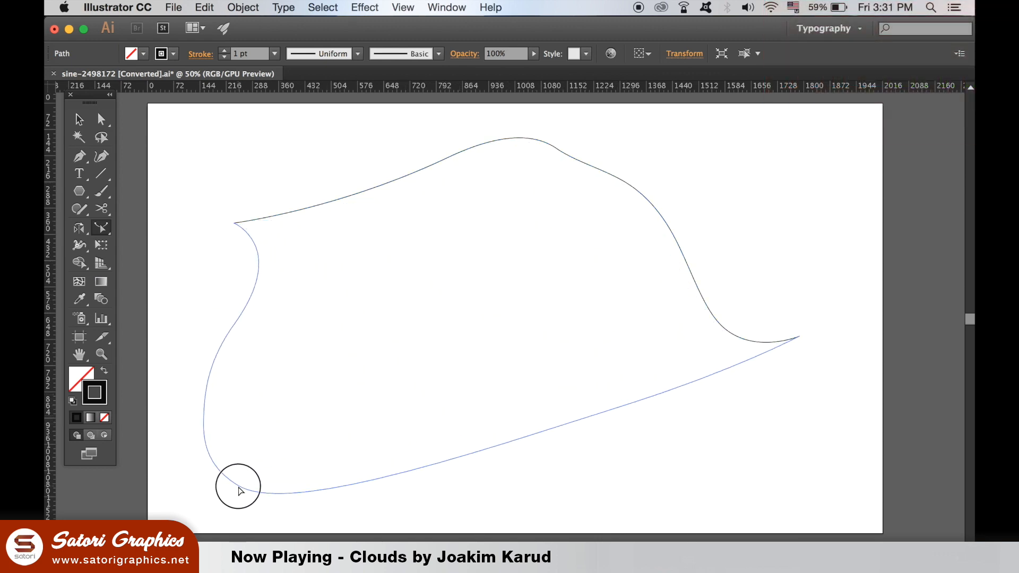
pyautogui.click(235, 484)
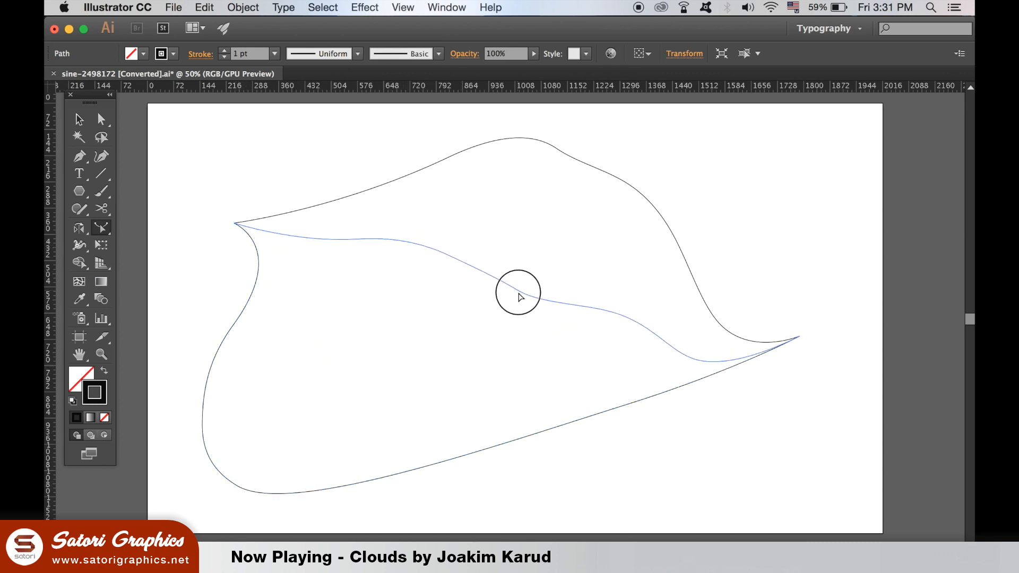
pyautogui.moveTo(518, 292); pyautogui.dragTo(557, 216)
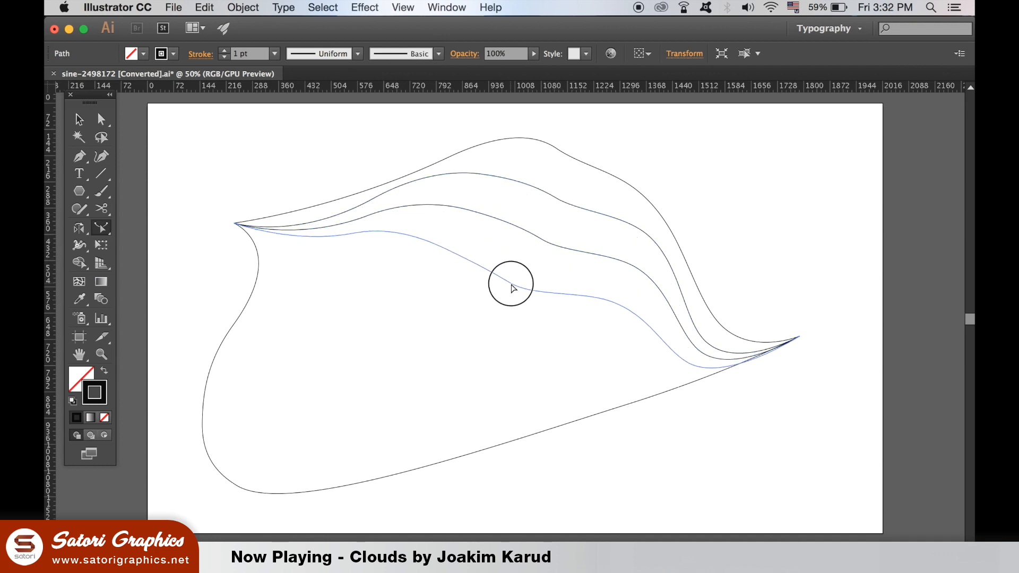
pyautogui.moveTo(510, 284); pyautogui.dragTo(393, 367)
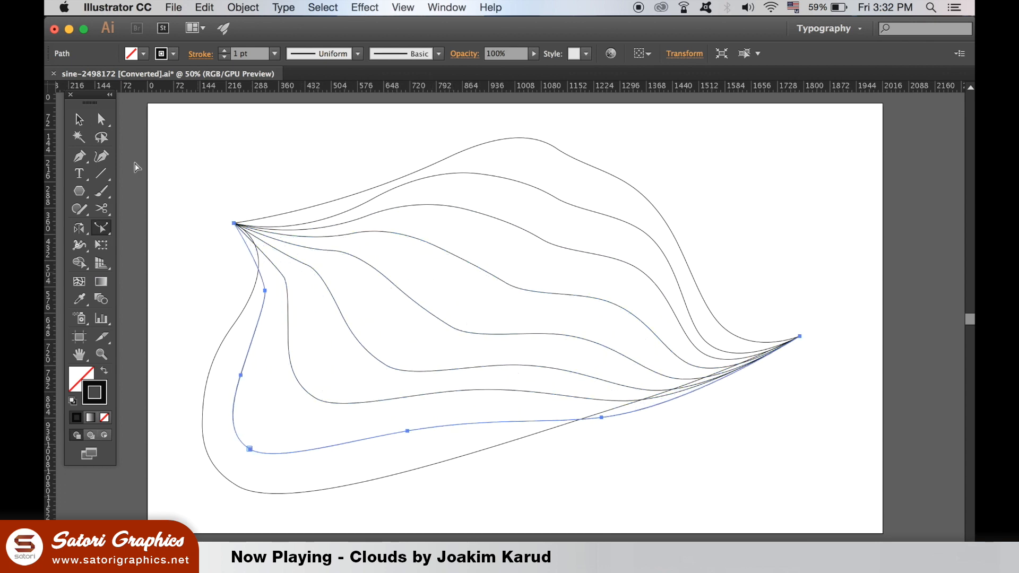
# Drag an anchor handle to bend the triangle's left side into a curve.
pyautogui.click(283, 148)
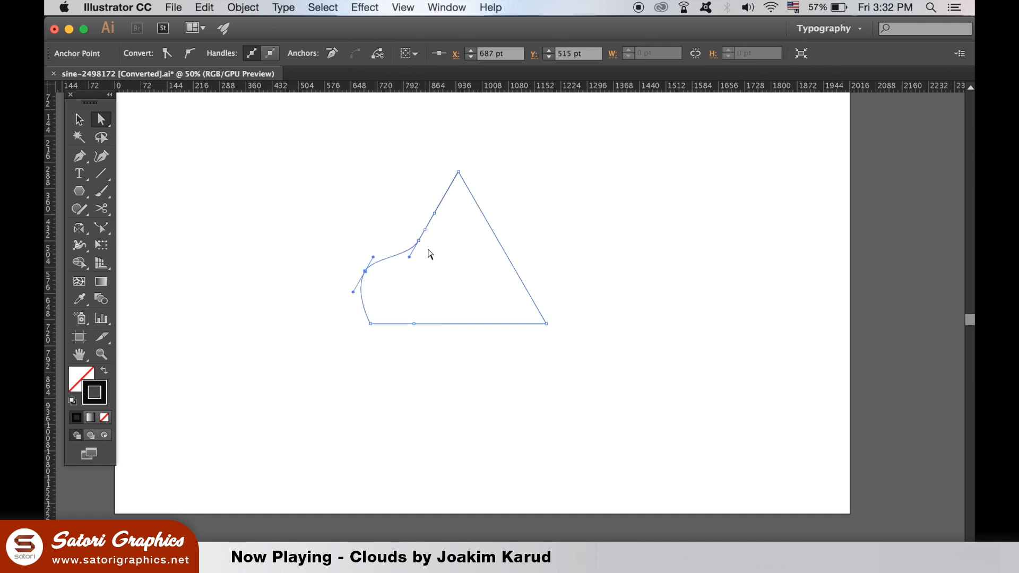
pyautogui.moveTo(417, 242); pyautogui.dragTo(407, 198)
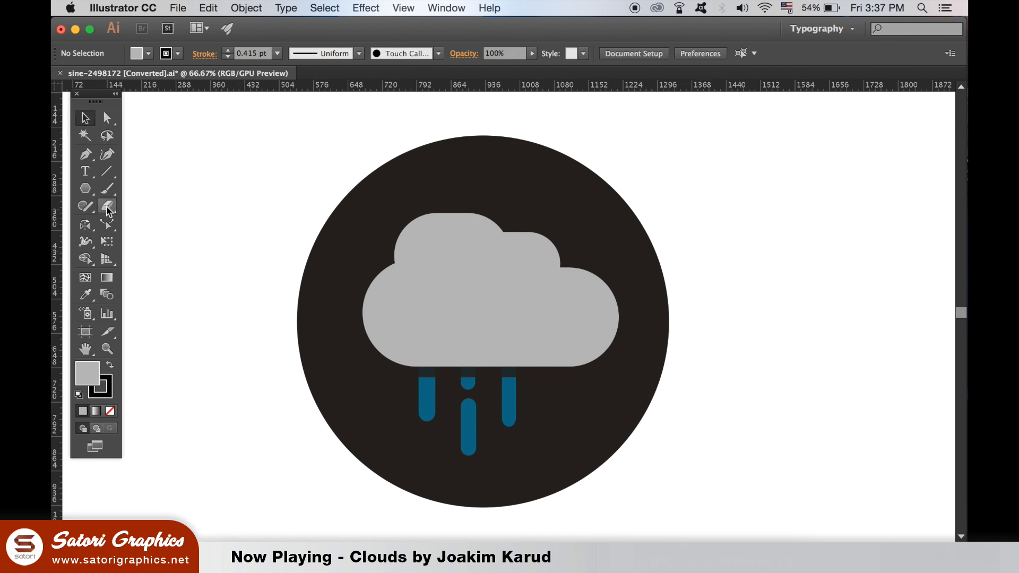
# Slice a thin sliver from the cloud with the Knife tool and fill it darker grey.
pyautogui.click(107, 206)
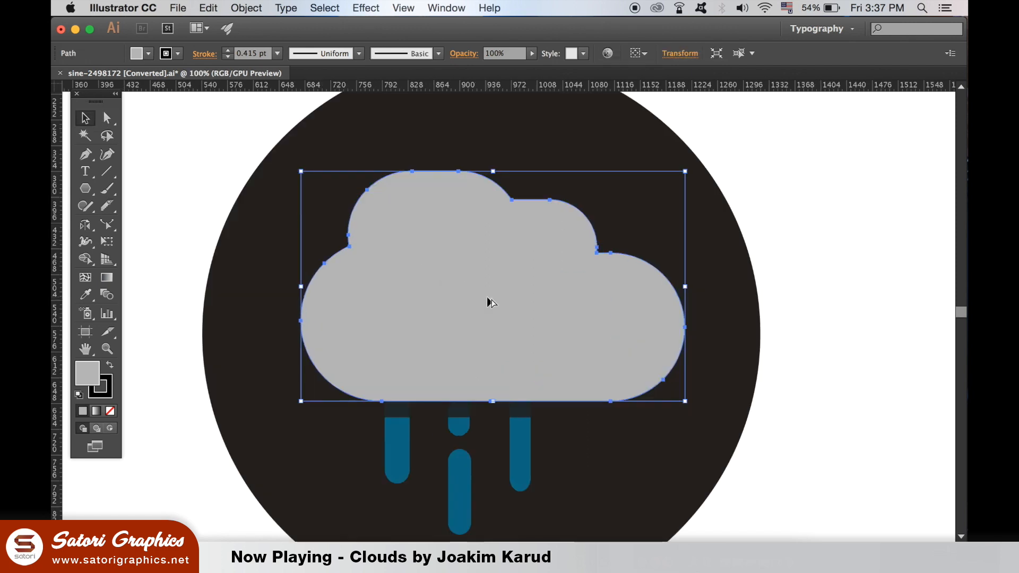
pyautogui.moveTo(107, 207)
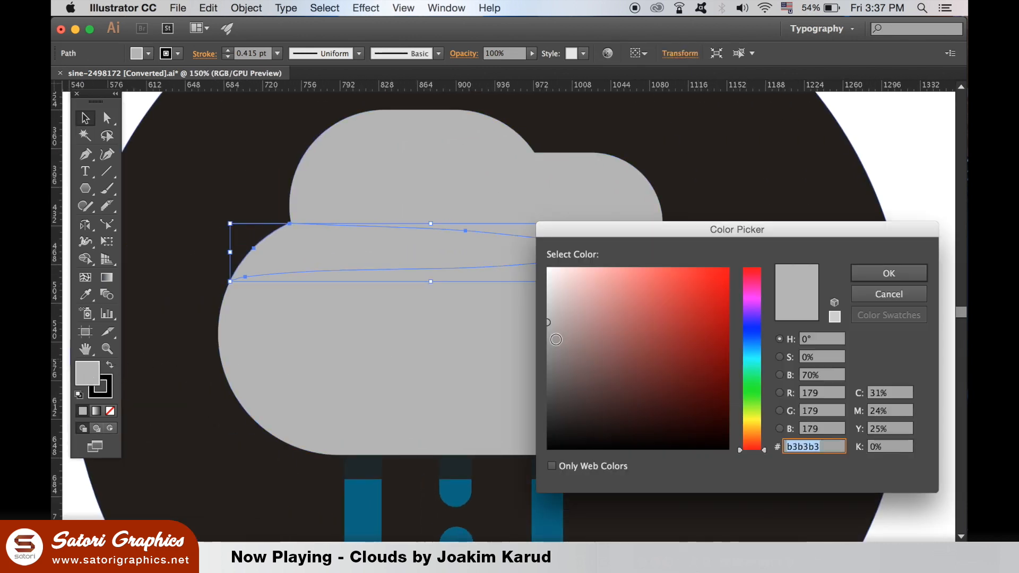
pyautogui.click(888, 273)
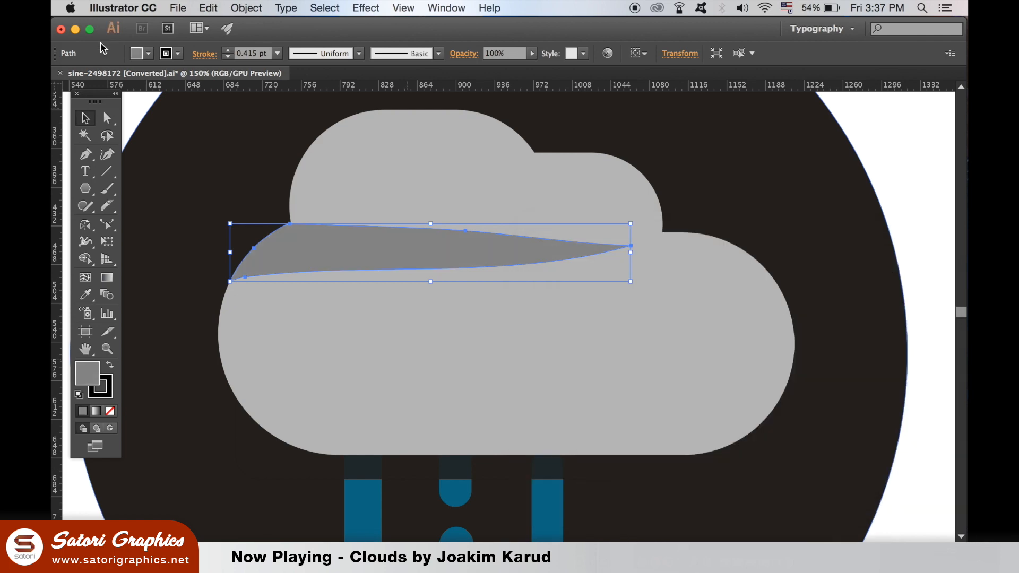